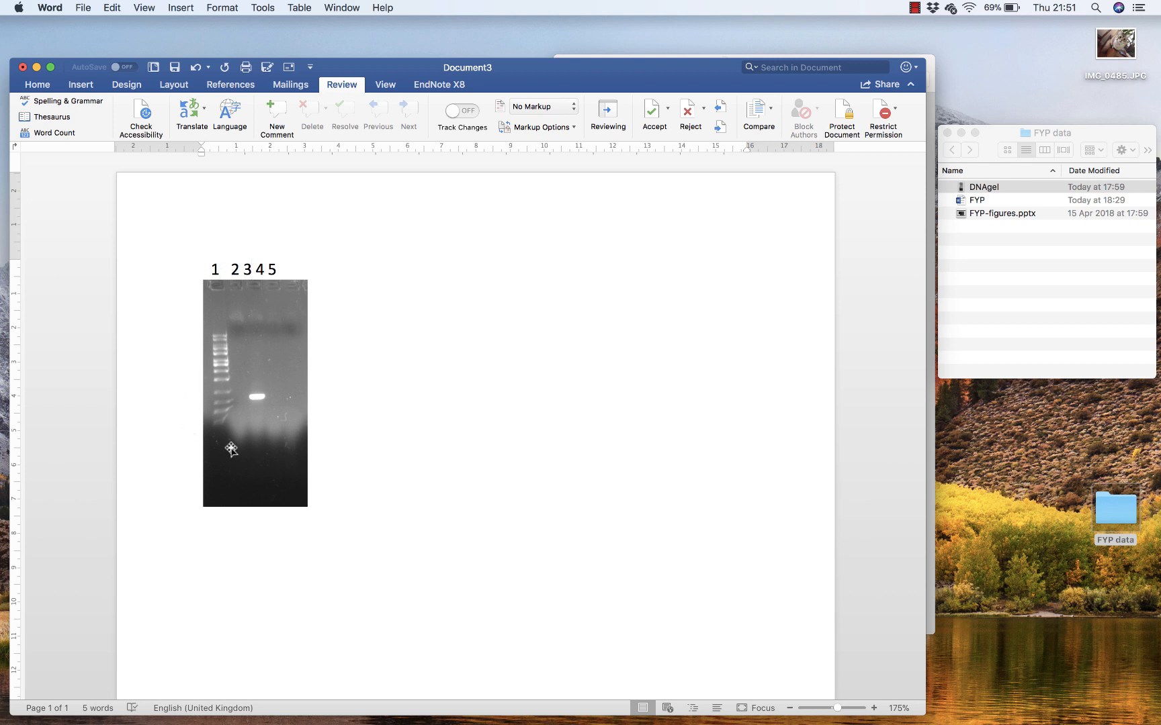
# Leave the finished gel figure in Word for a blank PowerPoint slide's layout choices.
pyautogui.click(242, 269)
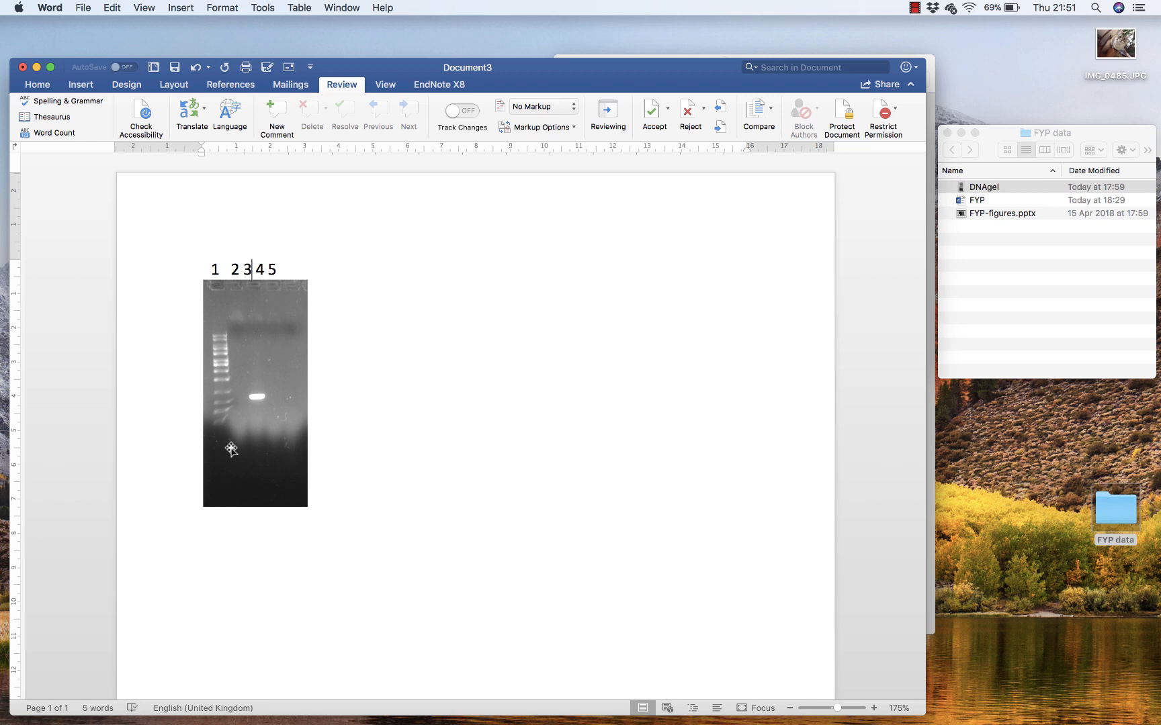
pyautogui.click(12, 336)
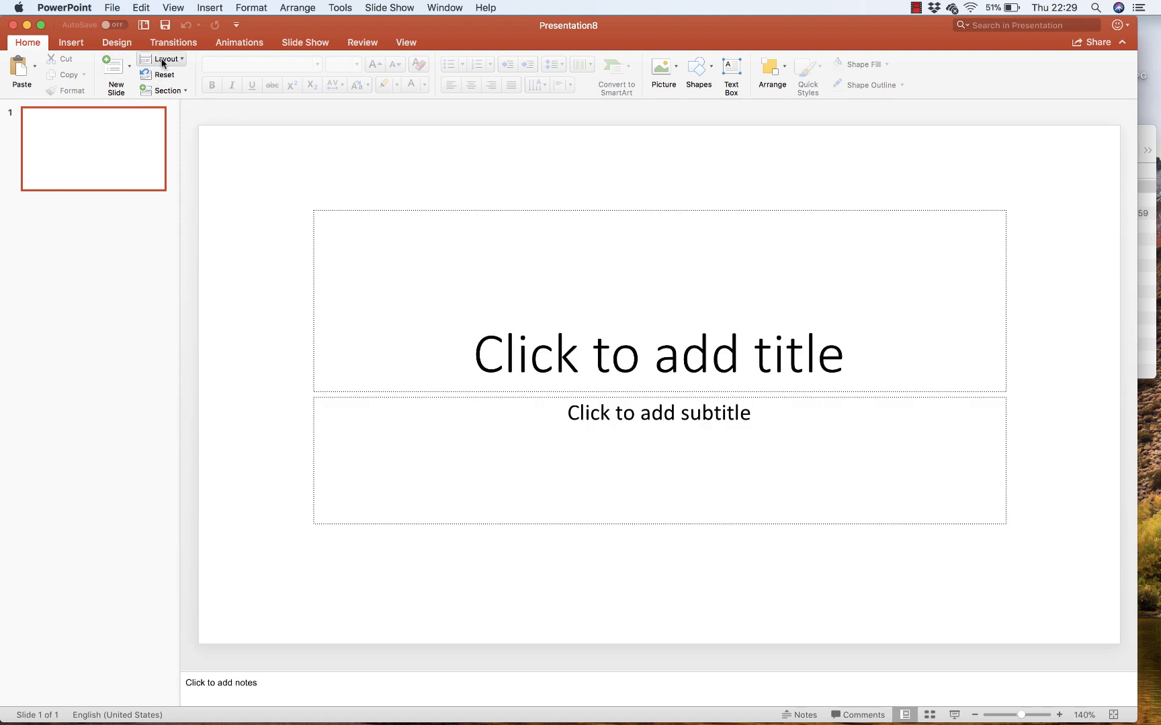
pyautogui.click(161, 59)
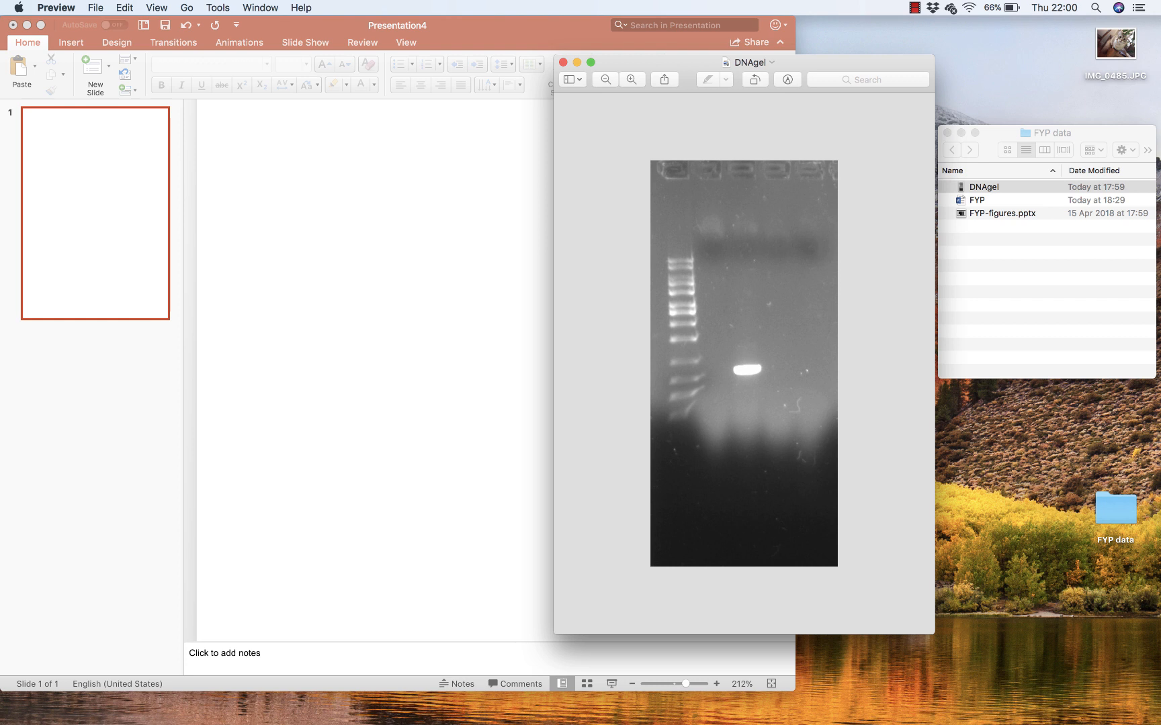
# Crop the dark bottom strip off the gel photo in Preview and drag it onto the slide.
pyautogui.click(216, 8)
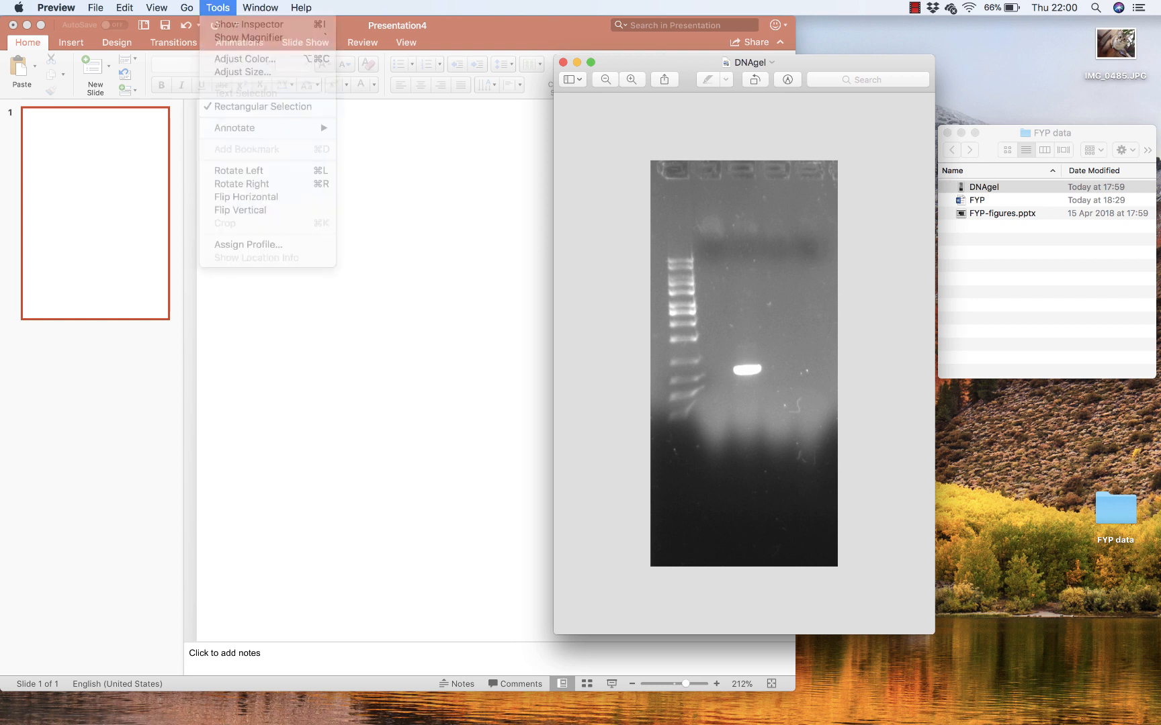
pyautogui.moveTo(668, 159); pyautogui.dragTo(702, 215)
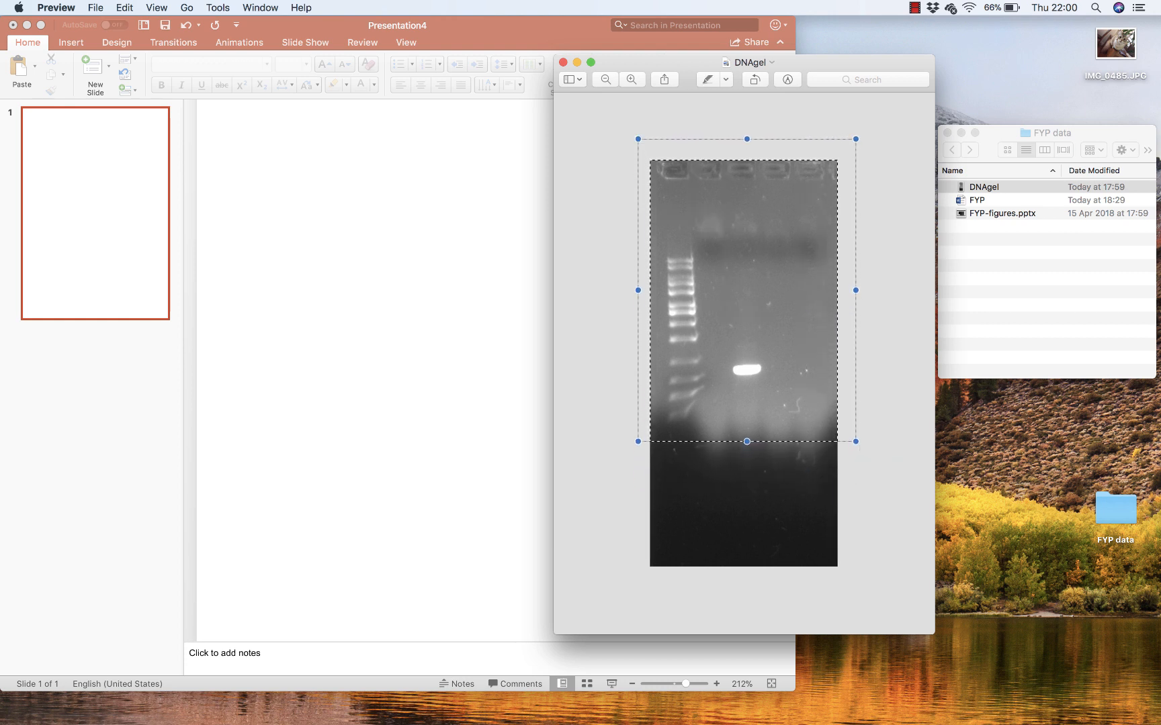
pyautogui.click(217, 7)
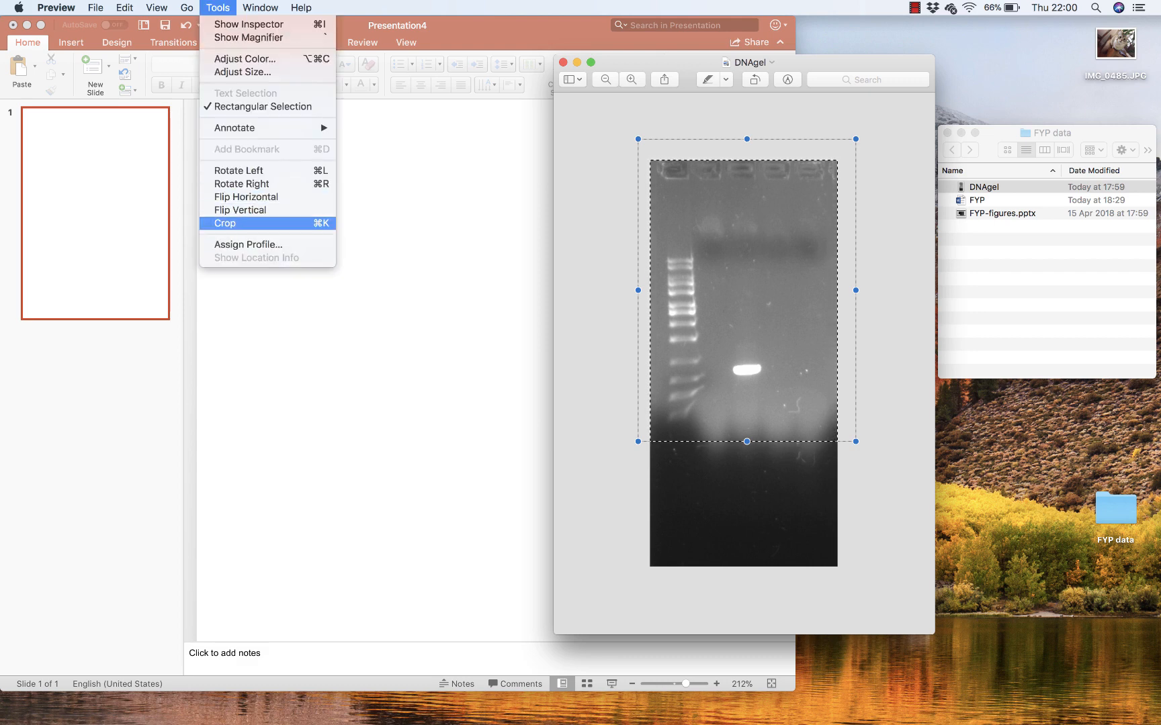
pyautogui.click(225, 223)
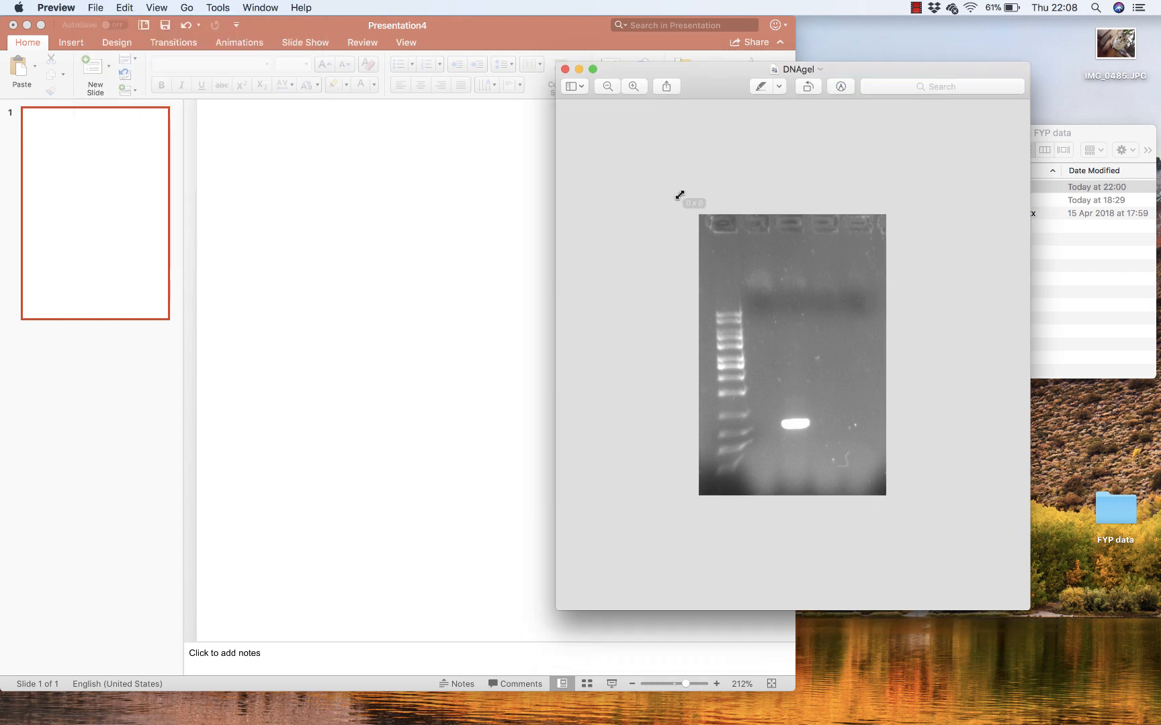
pyautogui.moveTo(679, 195); pyautogui.dragTo(958, 596)
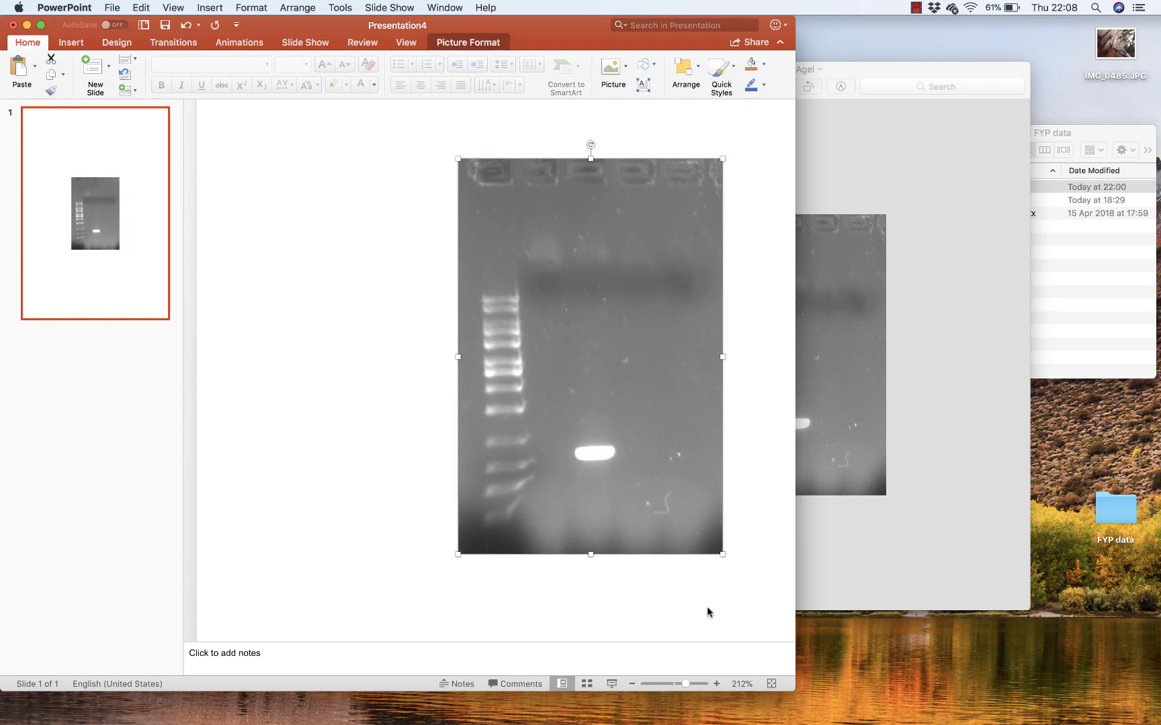
pyautogui.moveTo(458, 554)
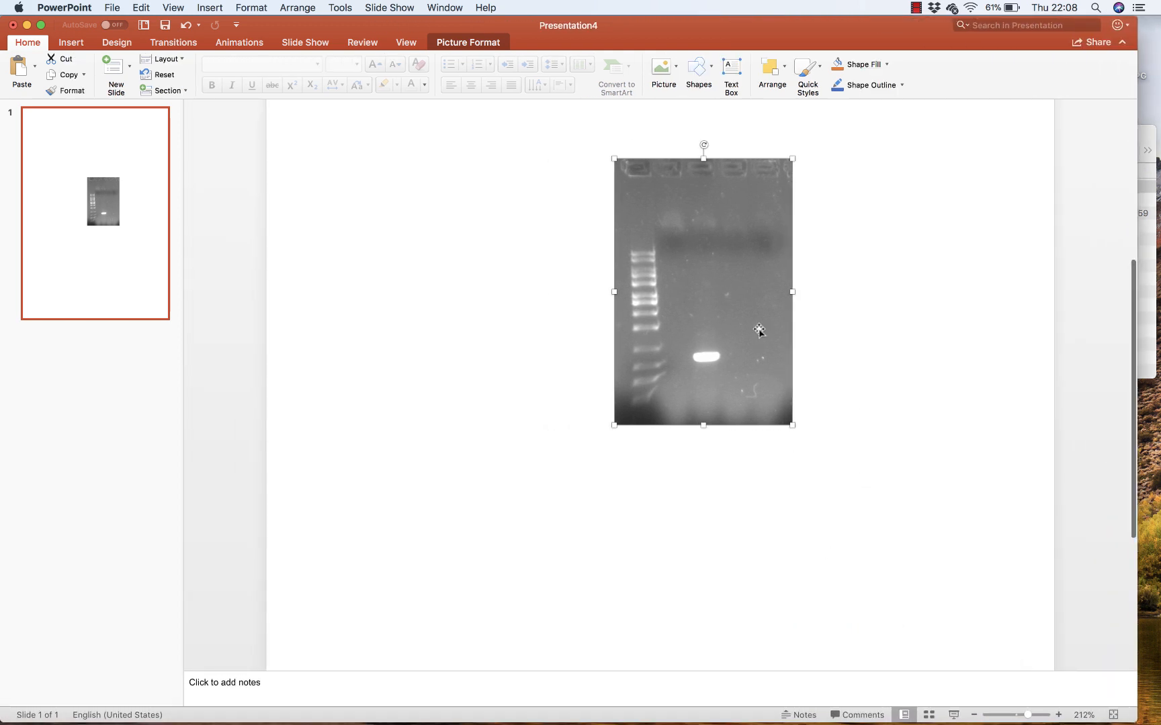
# Move the scaled-down gel picture nearer the slide centre.
pyautogui.moveTo(759, 328); pyautogui.dragTo(646, 265)
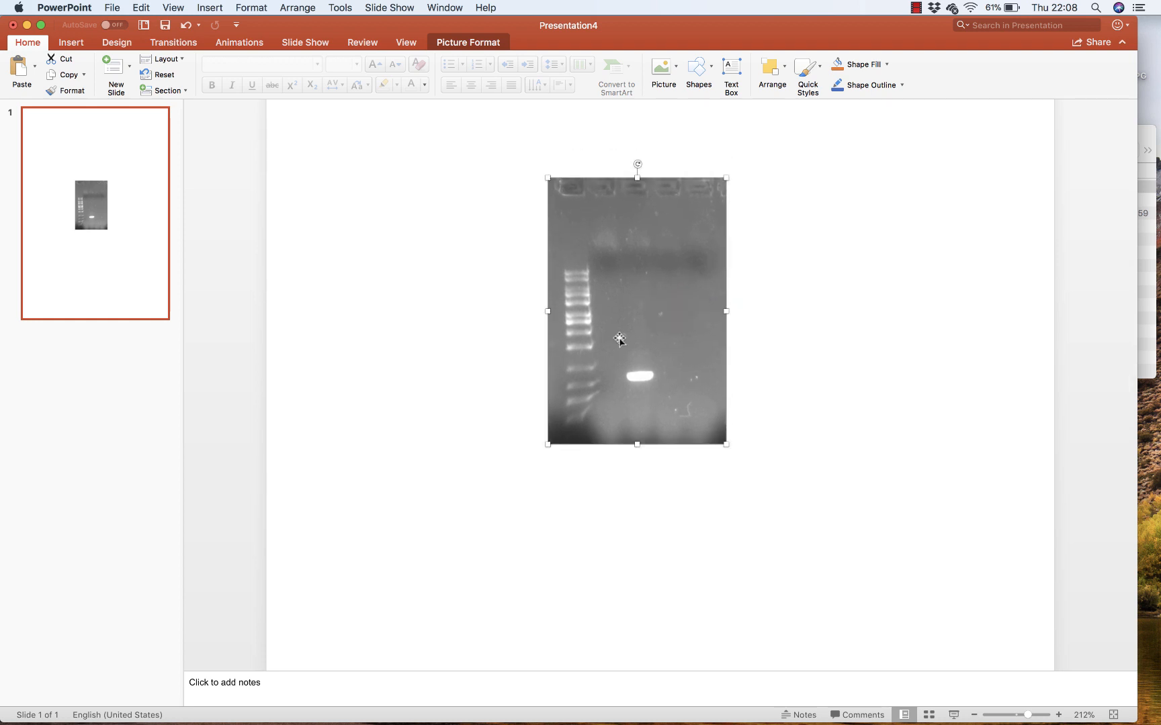
pyautogui.moveTo(323, 664)
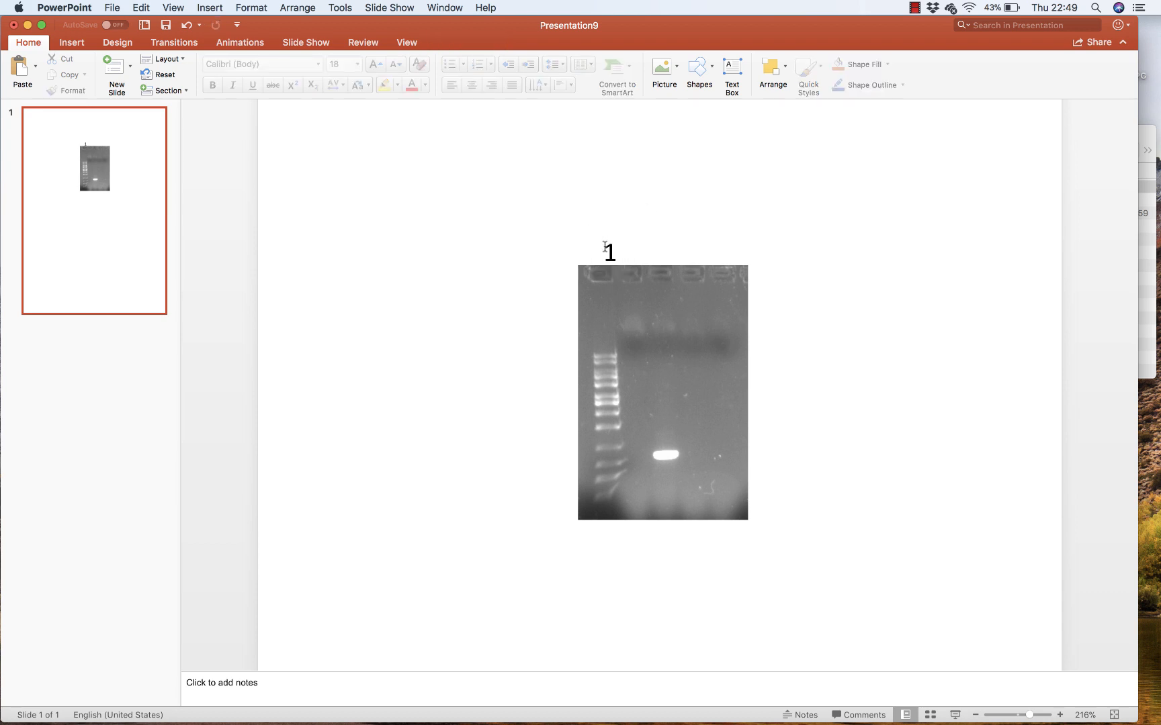
# Position copies of the '1' text label above each gel lane.
pyautogui.click(610, 252)
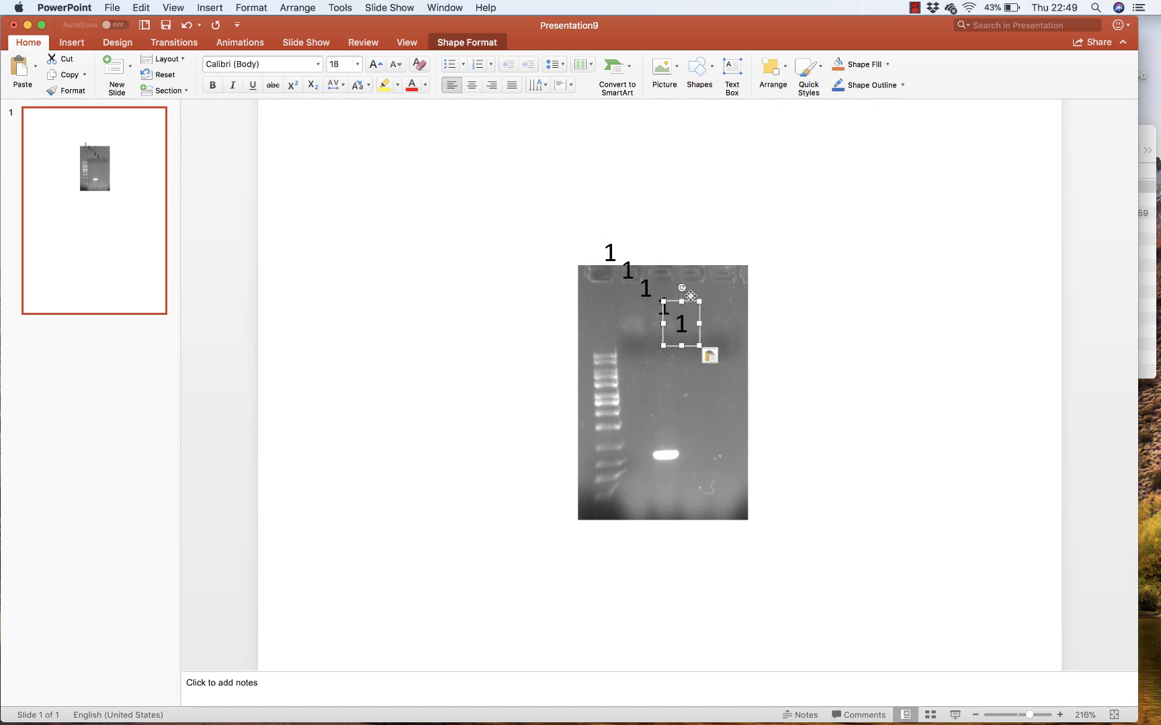
pyautogui.moveTo(681, 321); pyautogui.dragTo(718, 245)
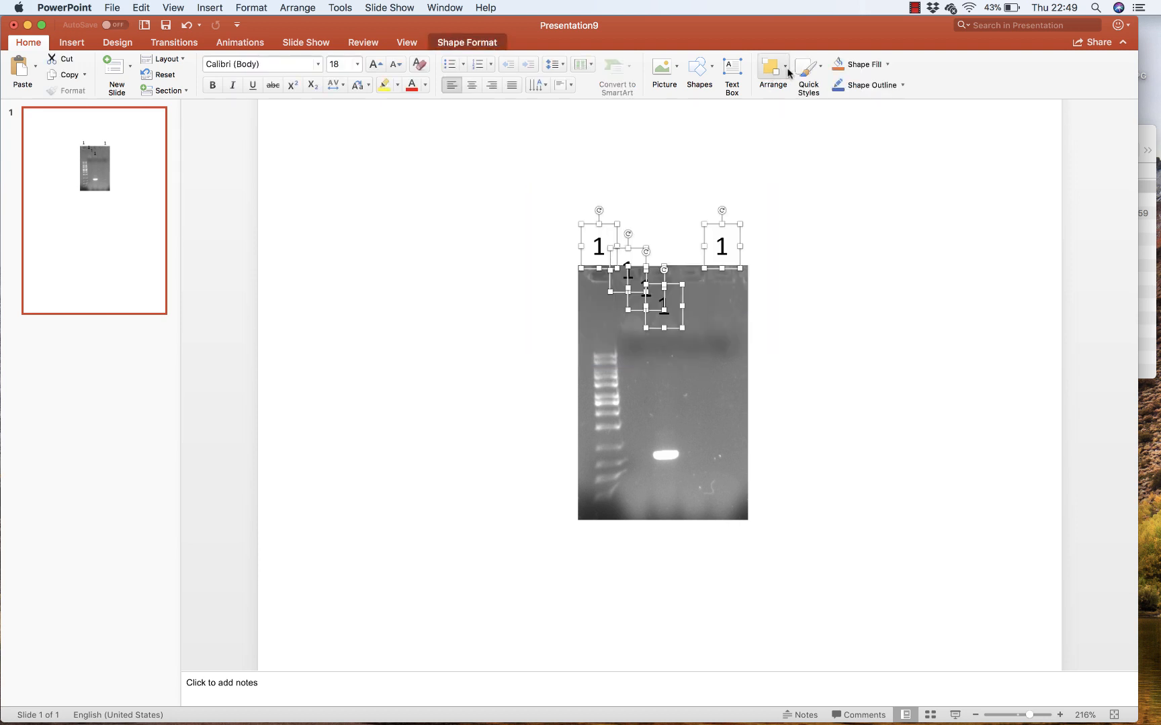
pyautogui.click(771, 66)
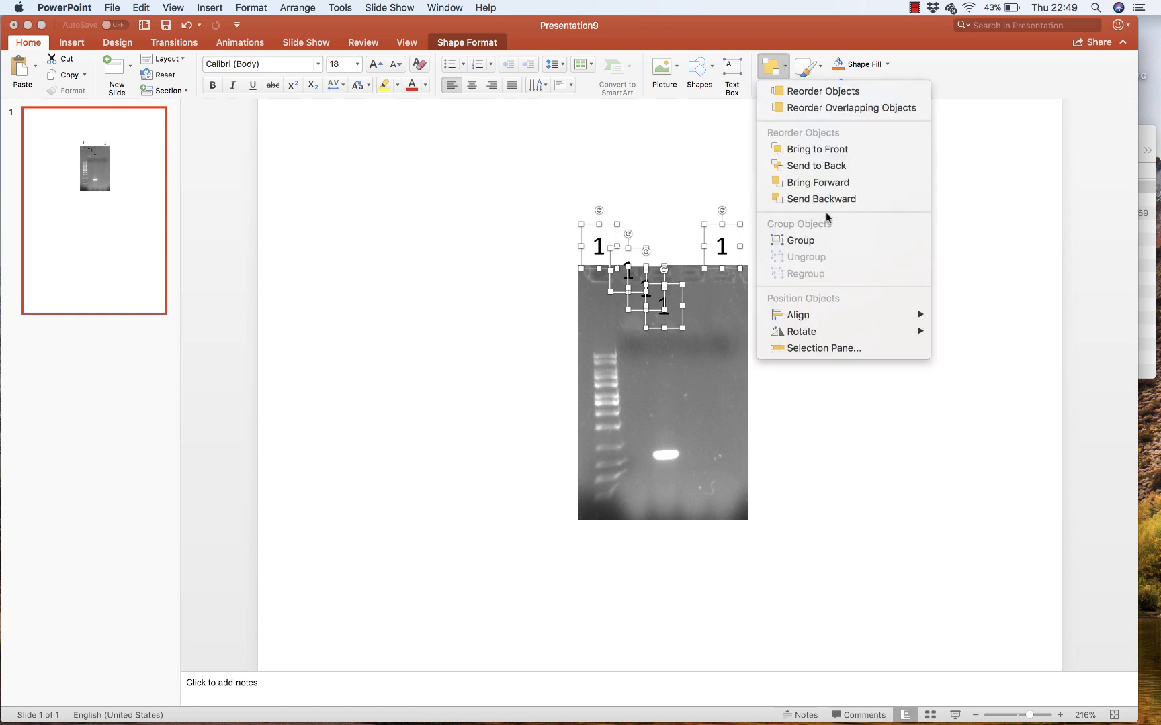
pyautogui.moveTo(797, 314)
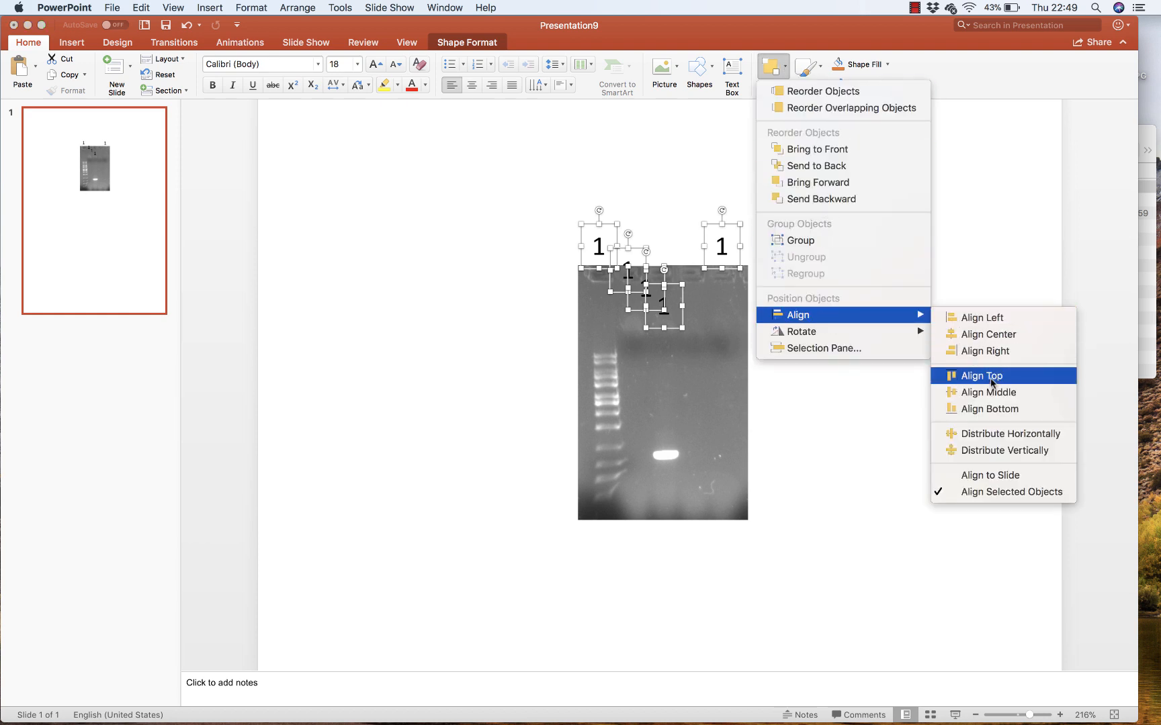
# Align the lane labels along their tops and distribute them evenly across the gel.
pyautogui.click(980, 376)
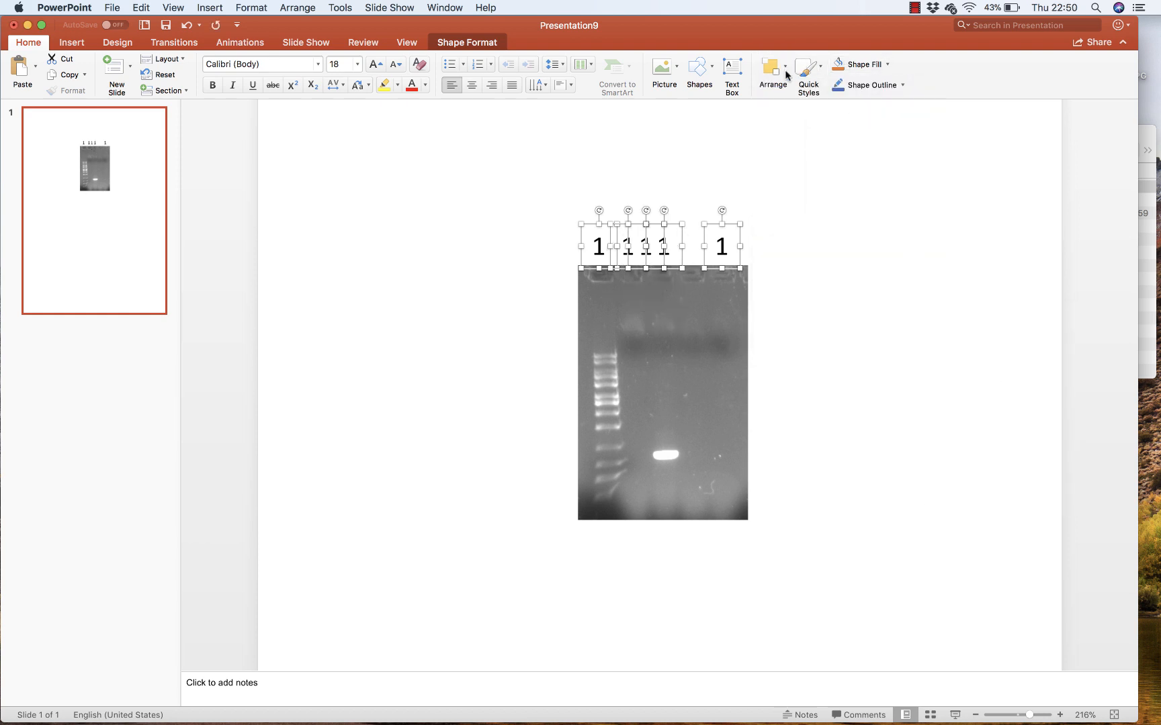
pyautogui.click(773, 65)
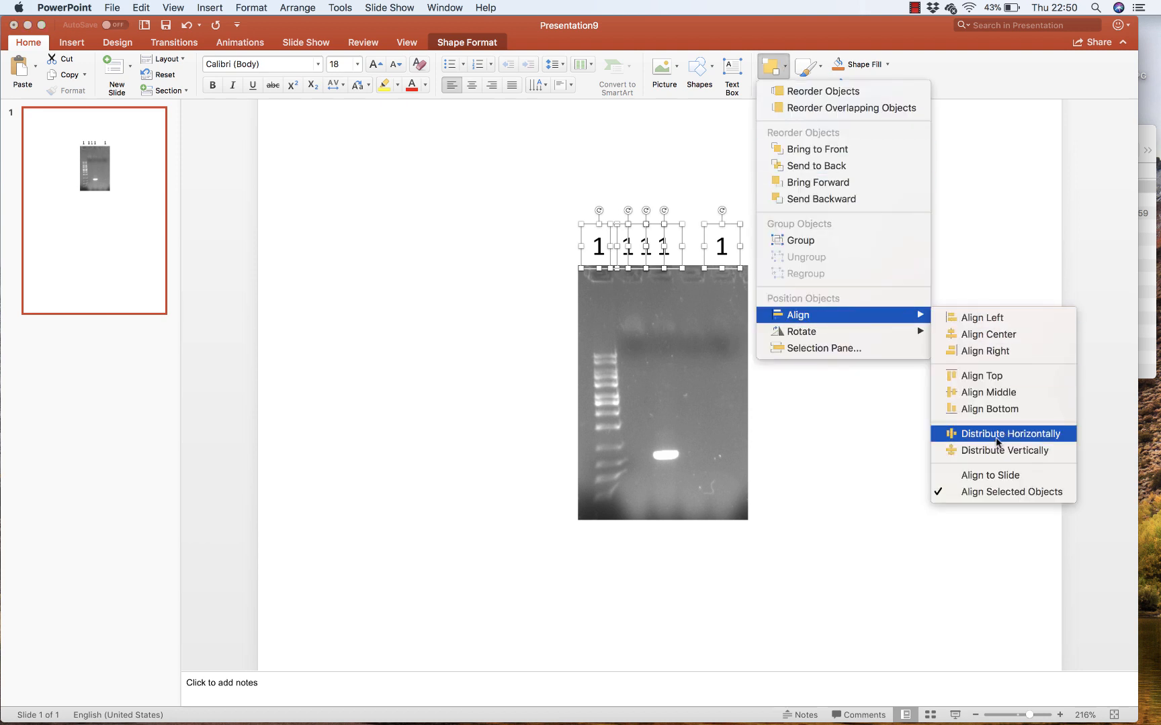
pyautogui.click(1009, 433)
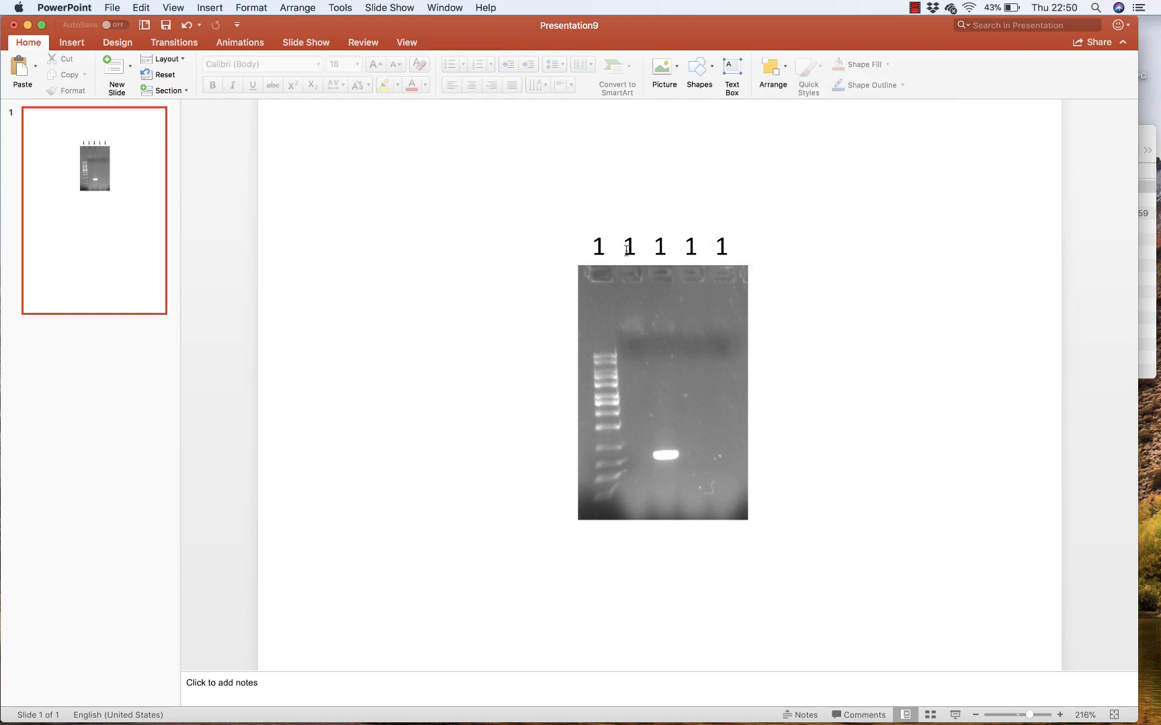
# Renumber the lane labels 2–5 and check the DNA ladder reference page in Safari.
pyautogui.click(629, 246)
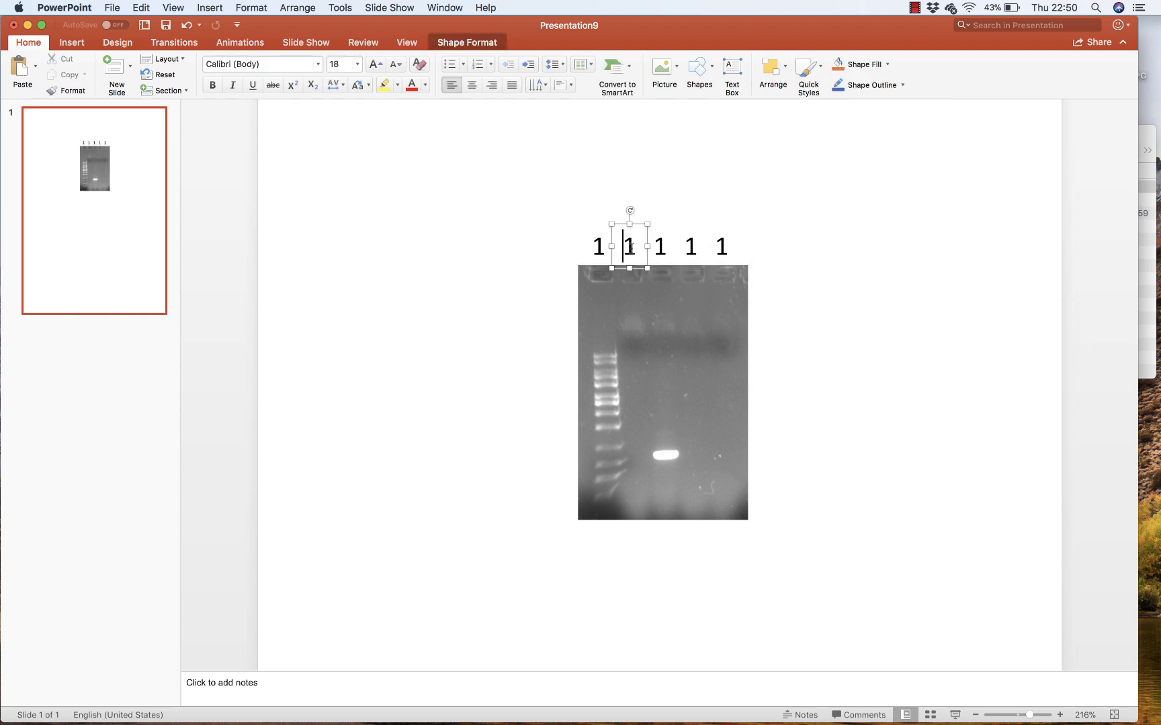
pyautogui.doubleClick(629, 246)
pyautogui.write('2')
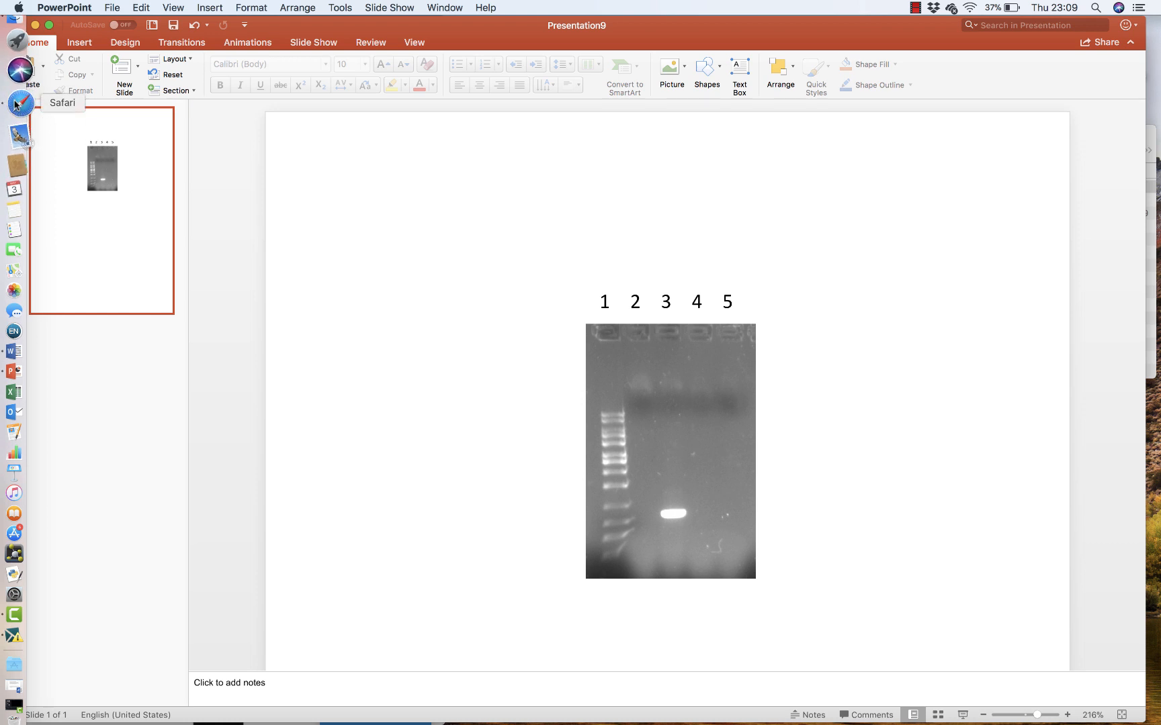
pyautogui.click(17, 102)
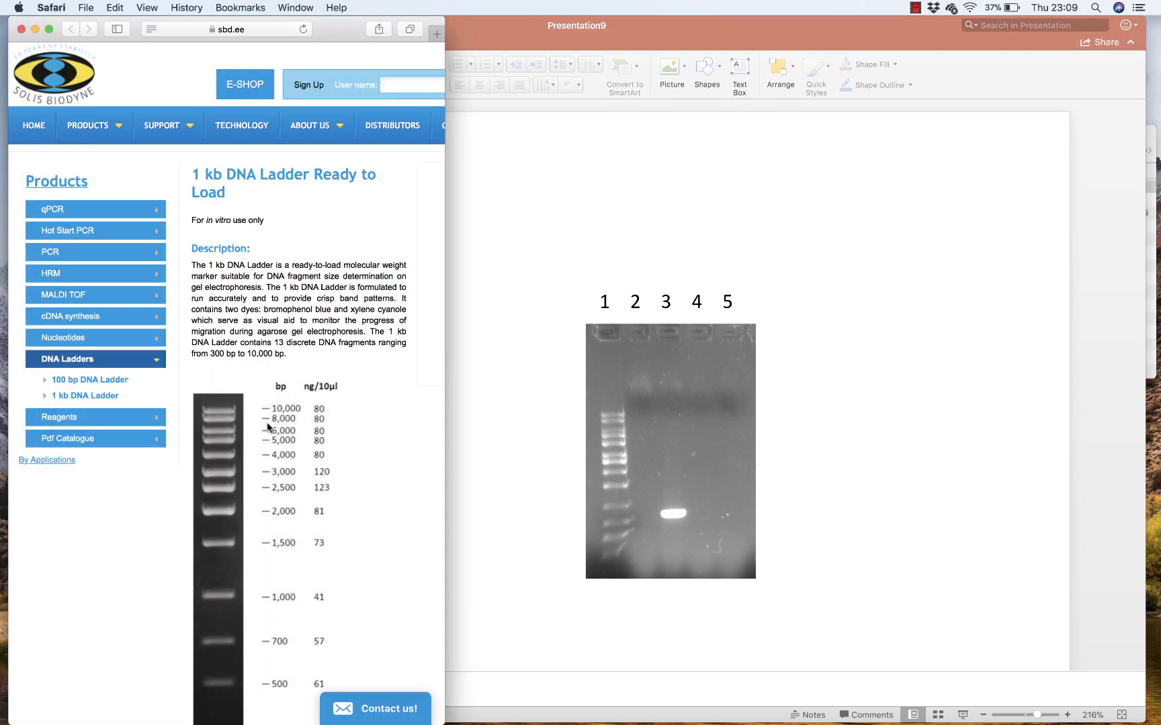
pyautogui.click(575, 27)
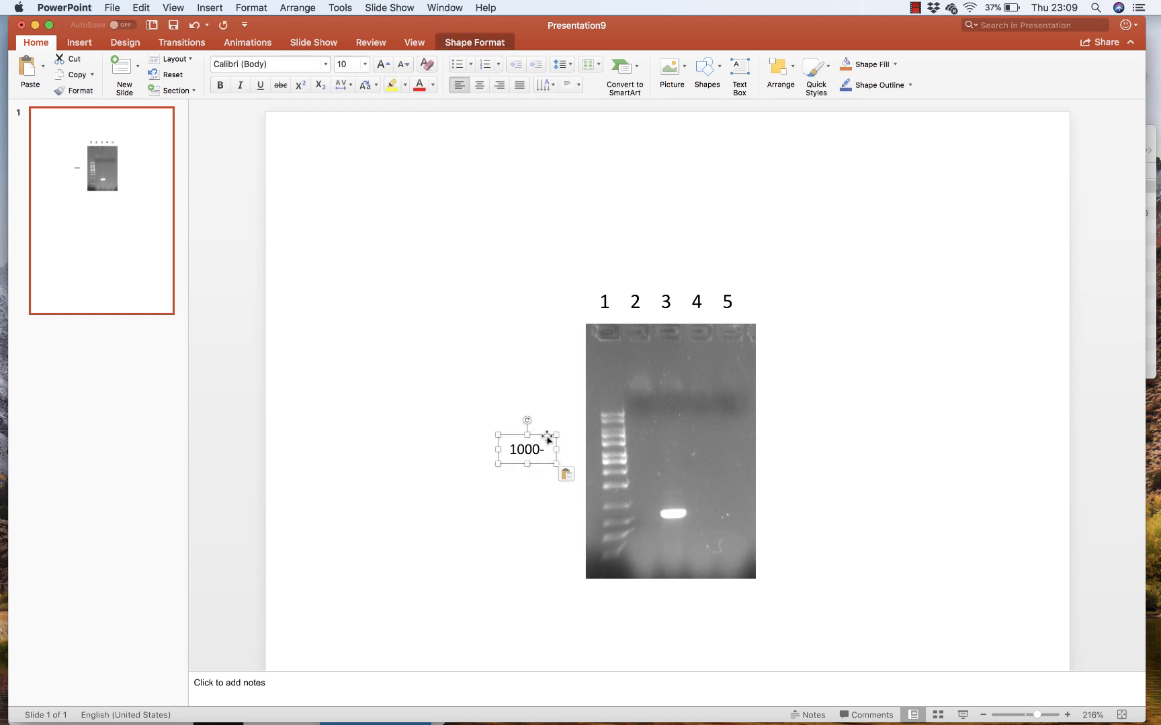
# Place the 1000 size label by the ladder and right-align the 10,000–300 size labels.
pyautogui.moveTo(525, 449); pyautogui.dragTo(544, 504)
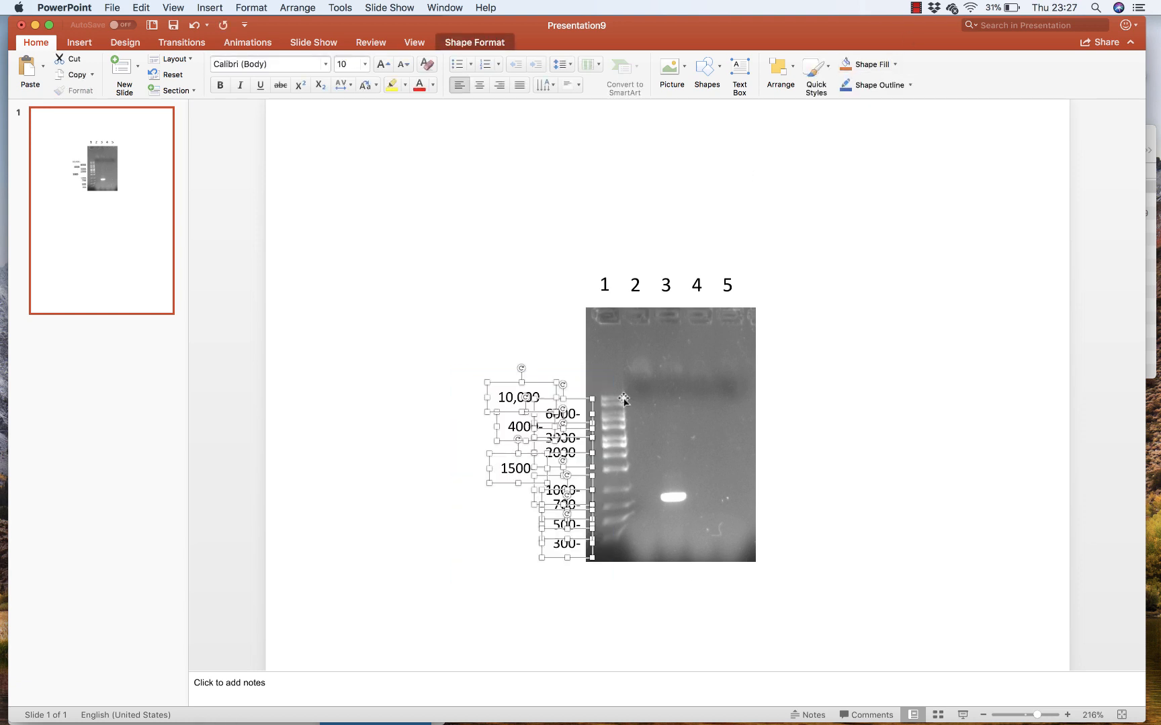
pyautogui.click(780, 66)
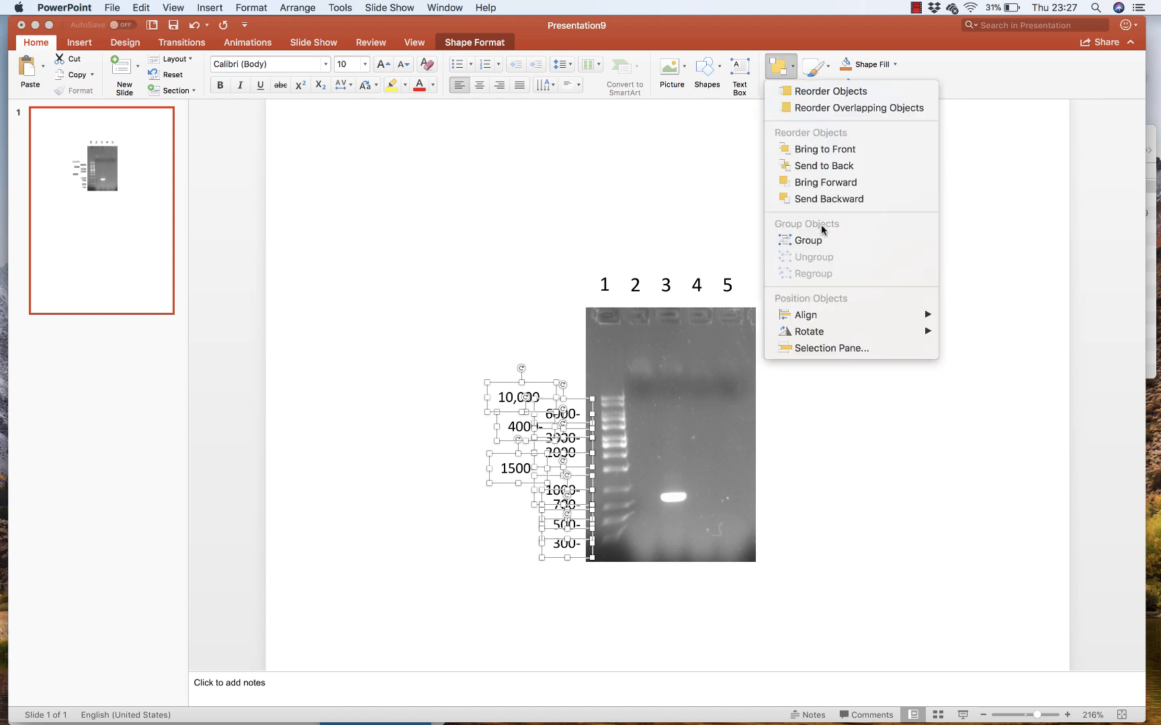
pyautogui.moveTo(805, 315)
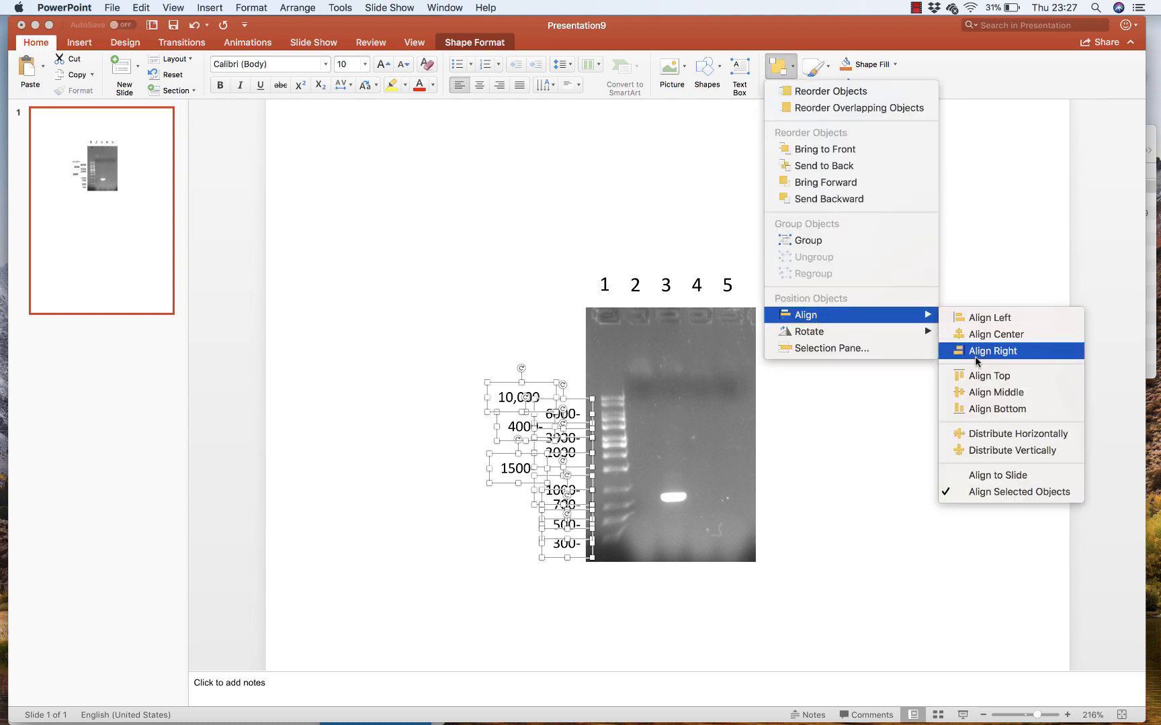
pyautogui.click(993, 350)
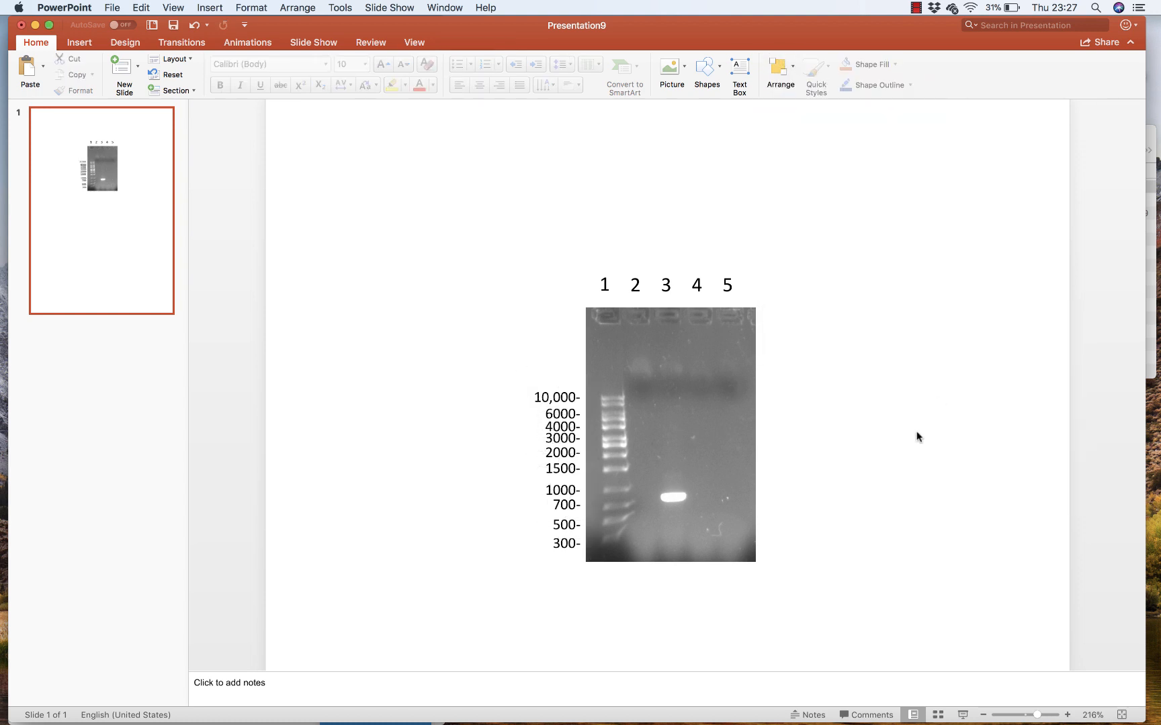
pyautogui.moveTo(898, 19)
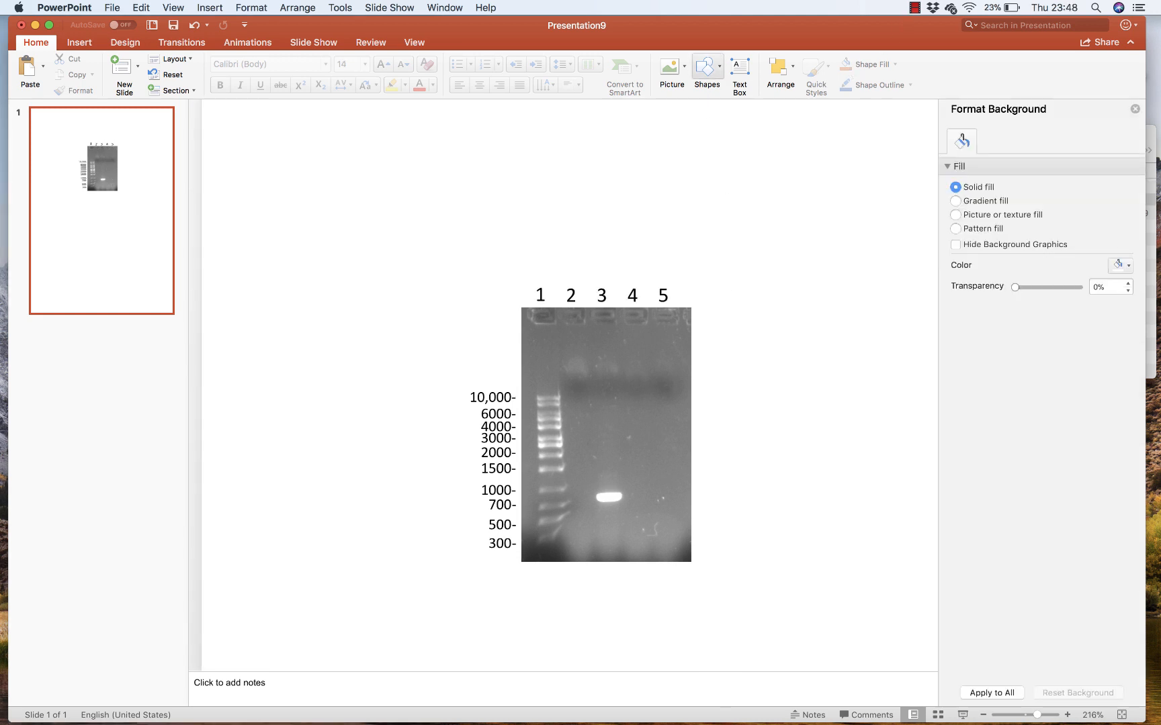
# Add an arrow at the bright lane-3 band and give it a thicker solid black line.
pyautogui.click(706, 66)
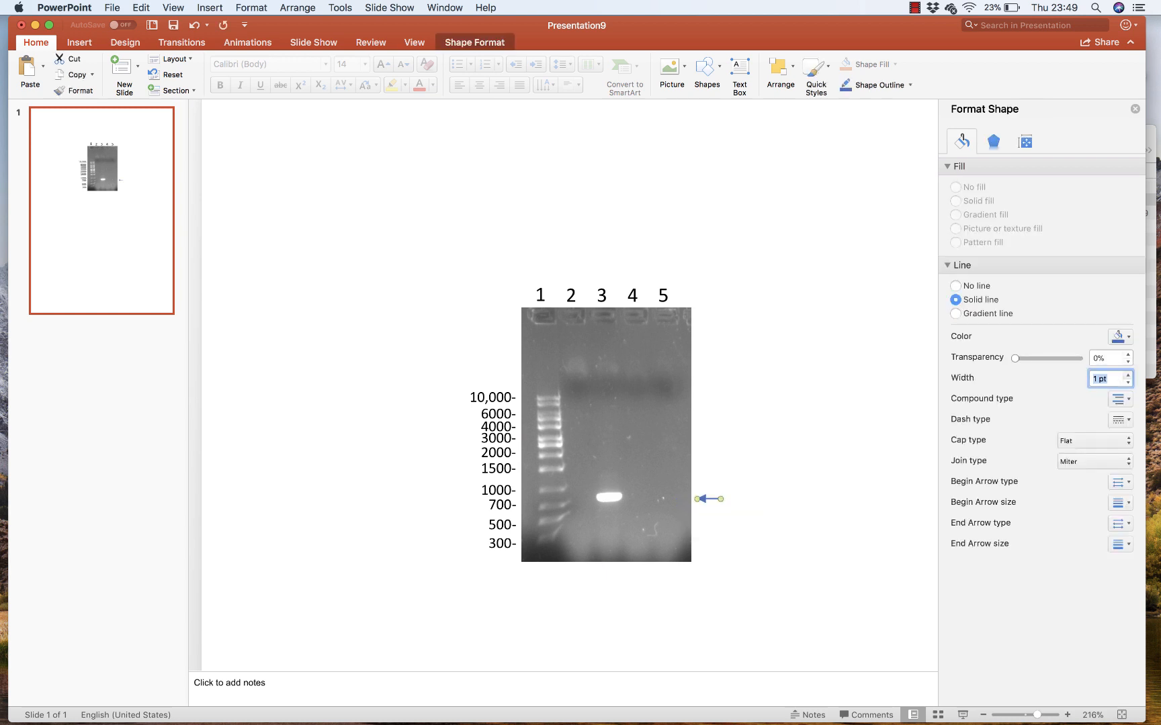
pyautogui.click(1127, 374)
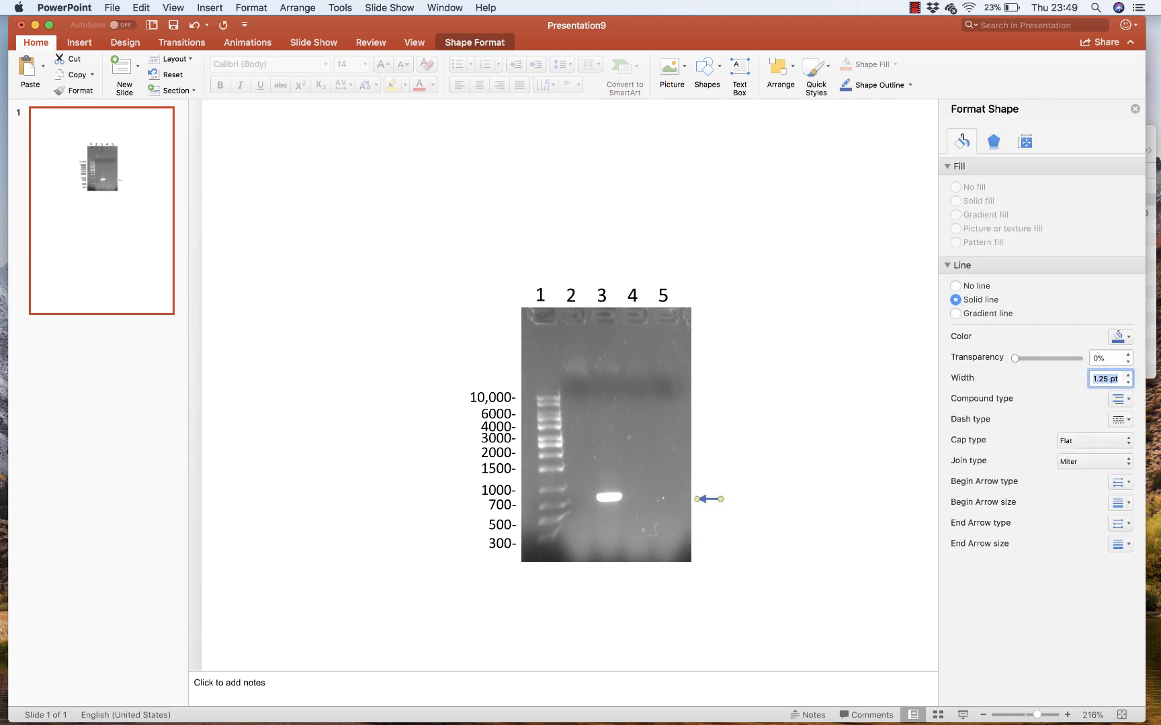
pyautogui.click(1127, 336)
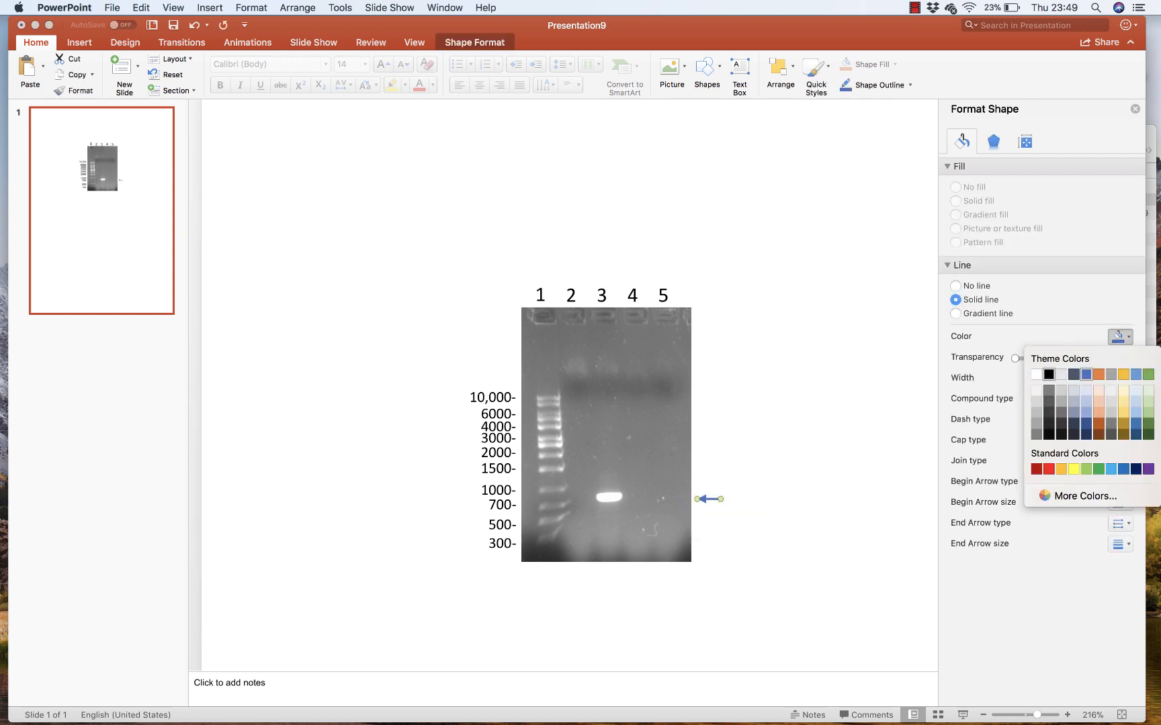
pyautogui.click(1048, 374)
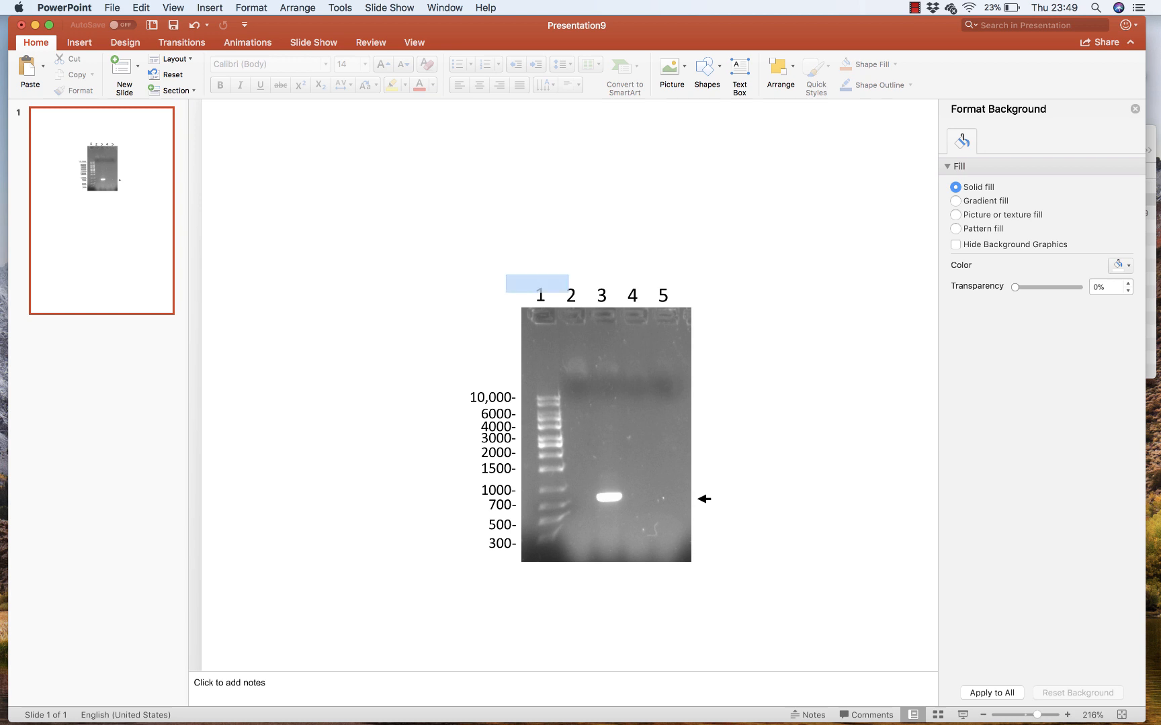
# Move lane numbers 1–5 beneath the gel and type angled sample names starting with 'Ladder'.
pyautogui.click(538, 296)
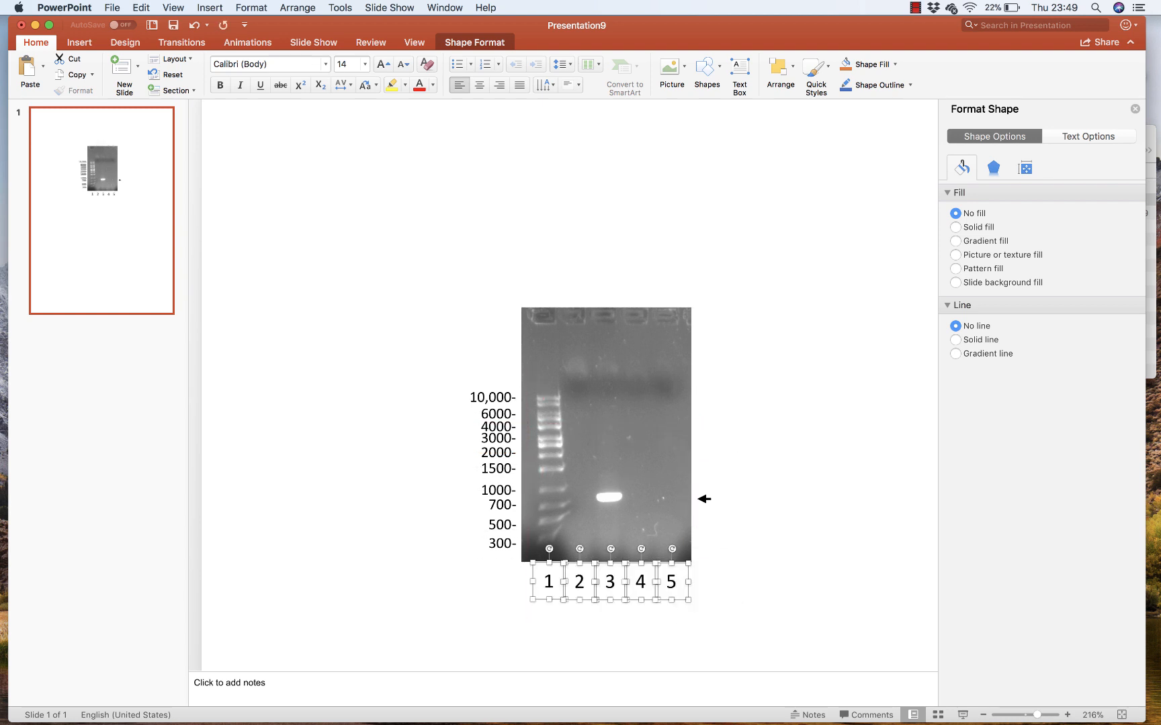
pyautogui.moveTo(610, 570); pyautogui.dragTo(609, 267)
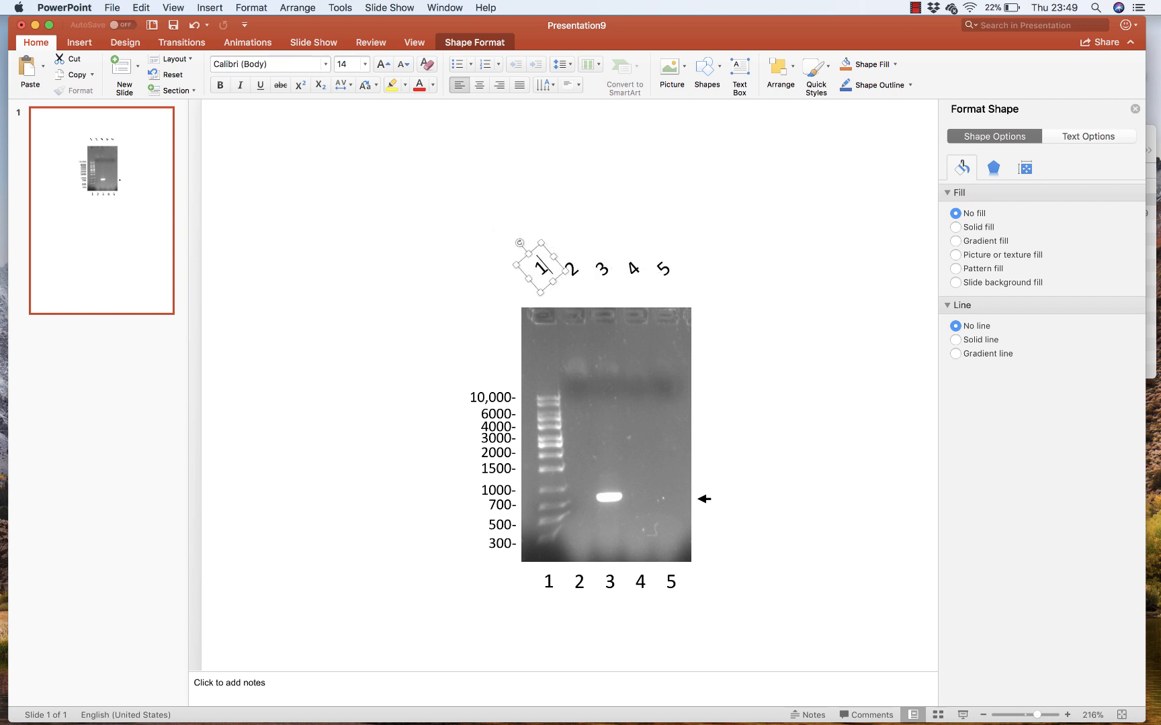
pyautogui.doubleClick(542, 269)
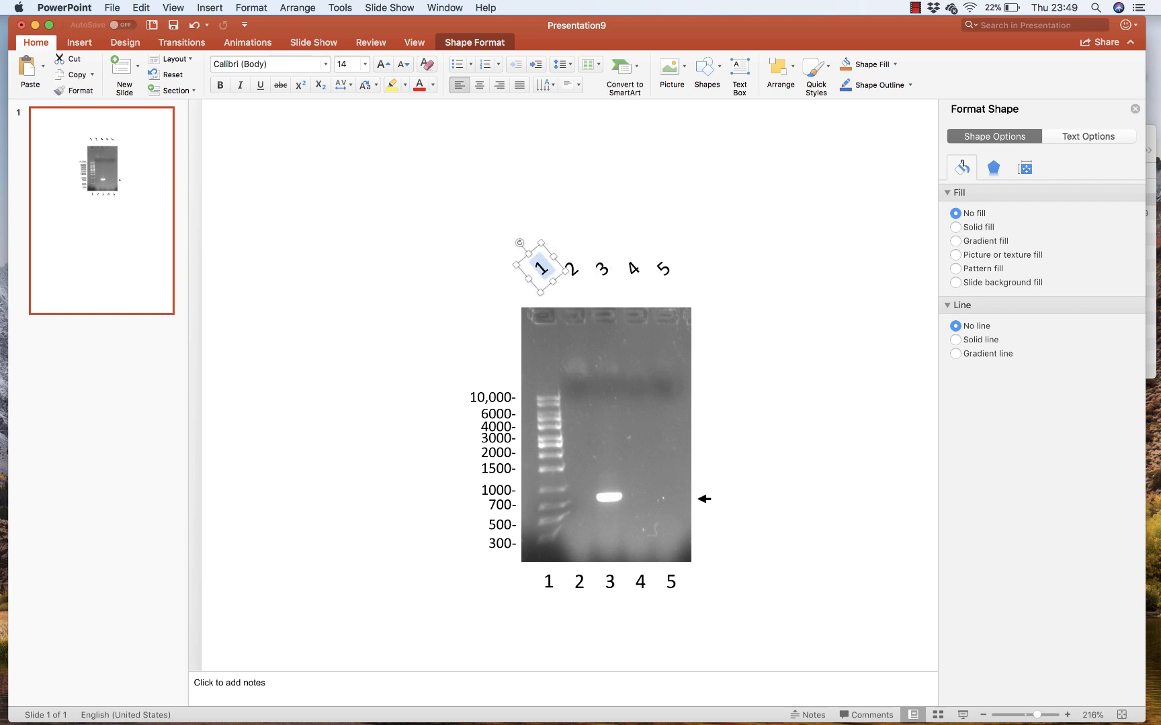
pyautogui.write('Ladder')
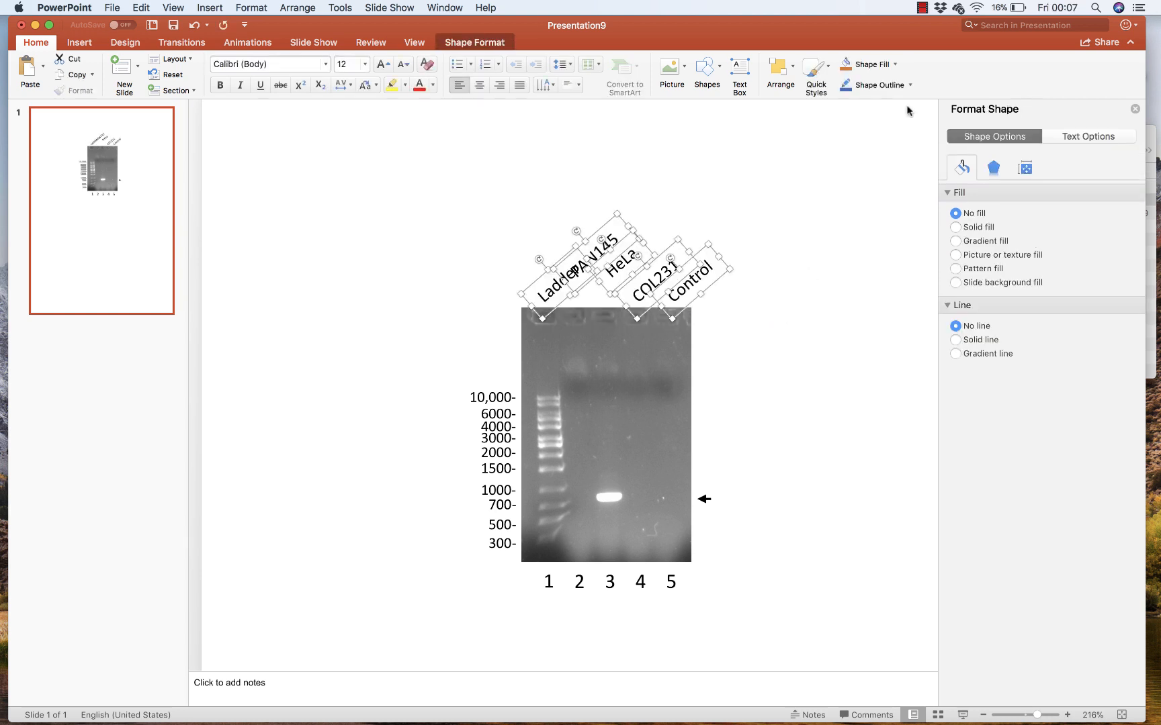
pyautogui.click(776, 66)
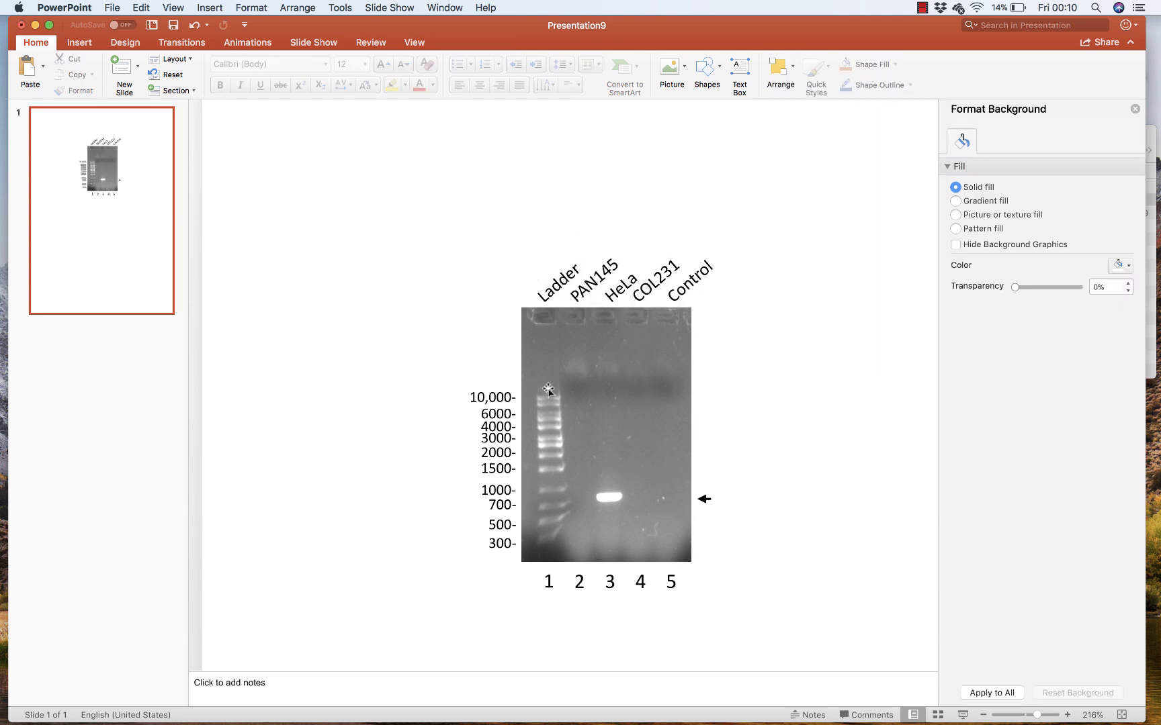
# Save the presentation as Fig2.1.
pyautogui.click(122, 7)
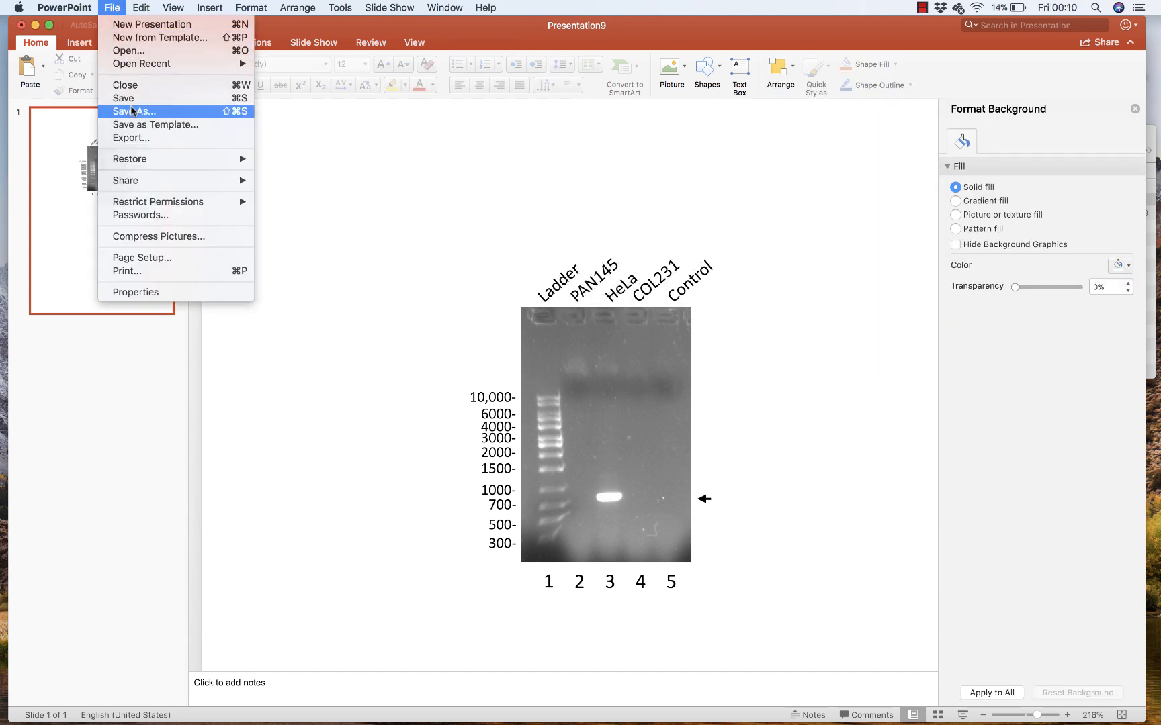
pyautogui.click(134, 111)
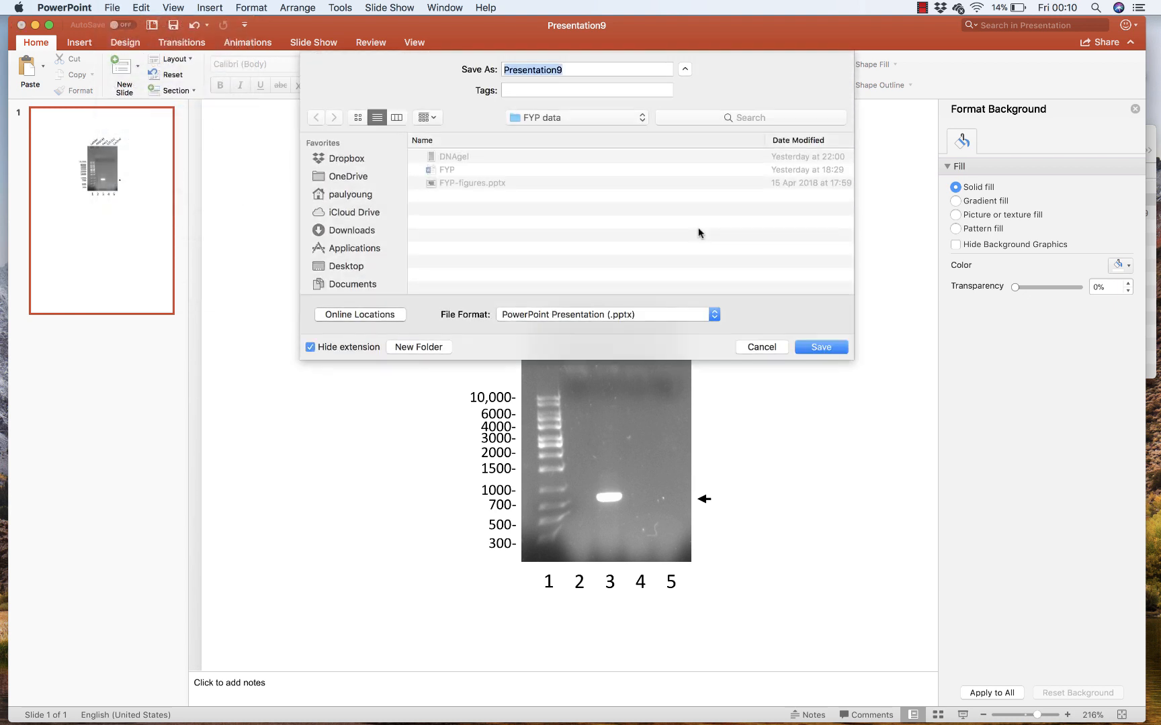
pyautogui.write('Fig2.1')
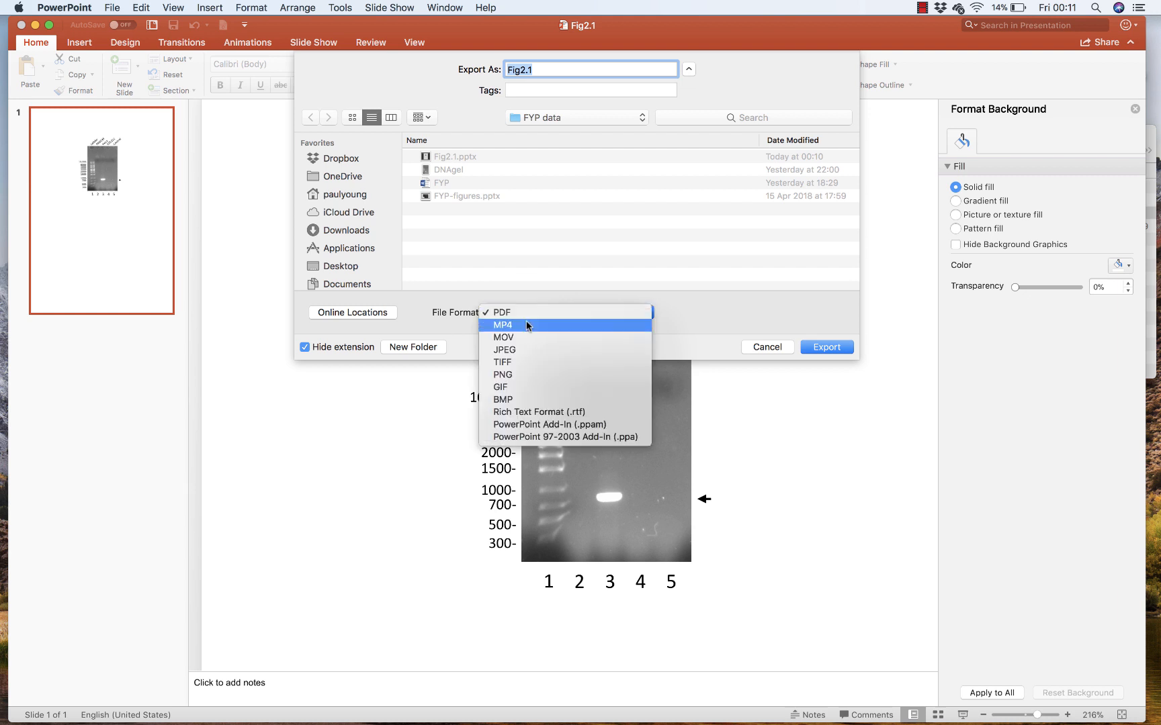
# Export the slide as a JPEG into the FYP data folder and confirm.
pyautogui.click(502, 349)
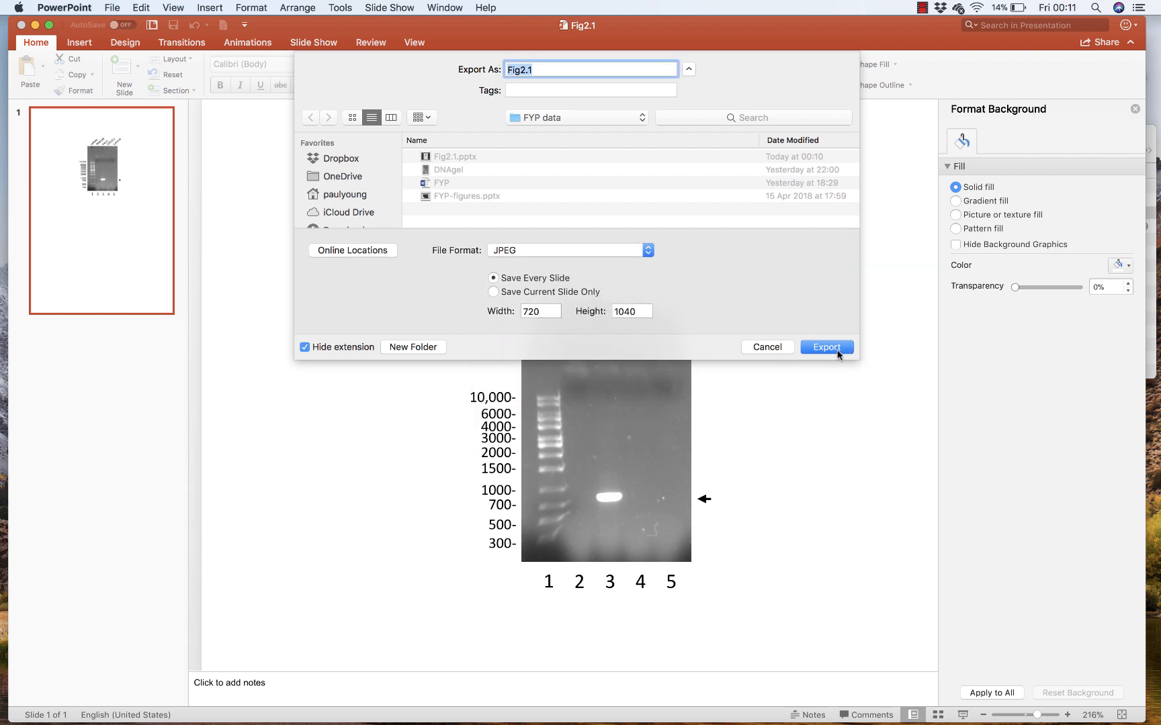
pyautogui.click(826, 347)
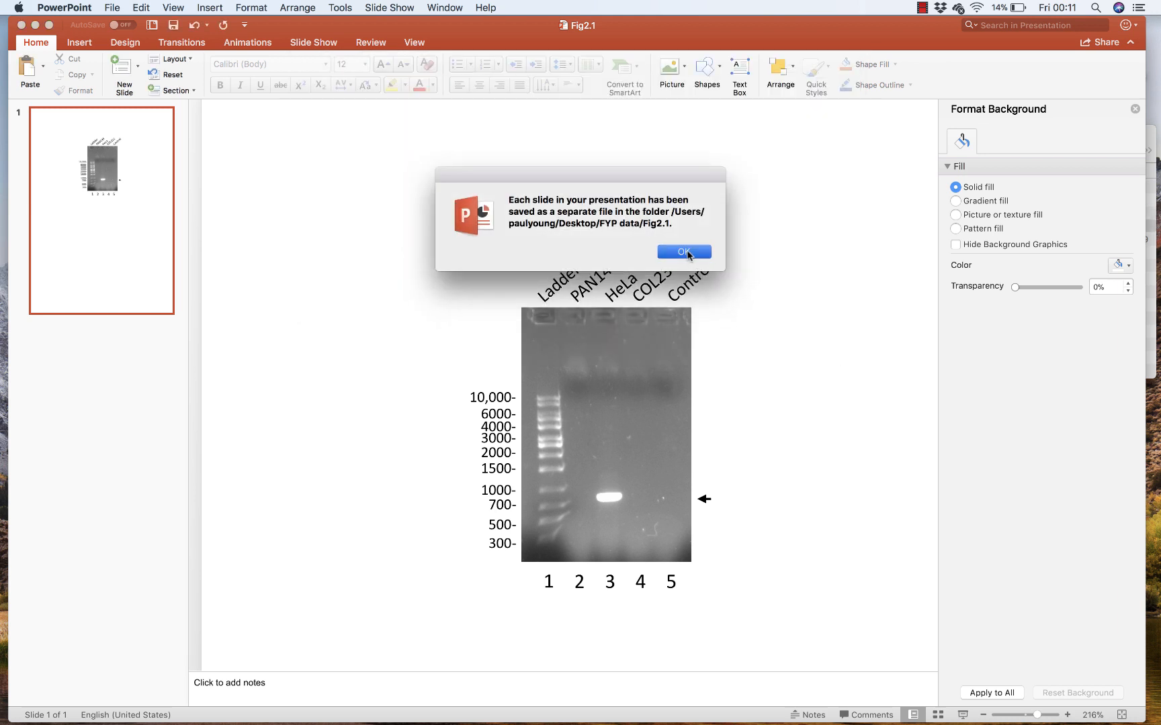
pyautogui.click(683, 251)
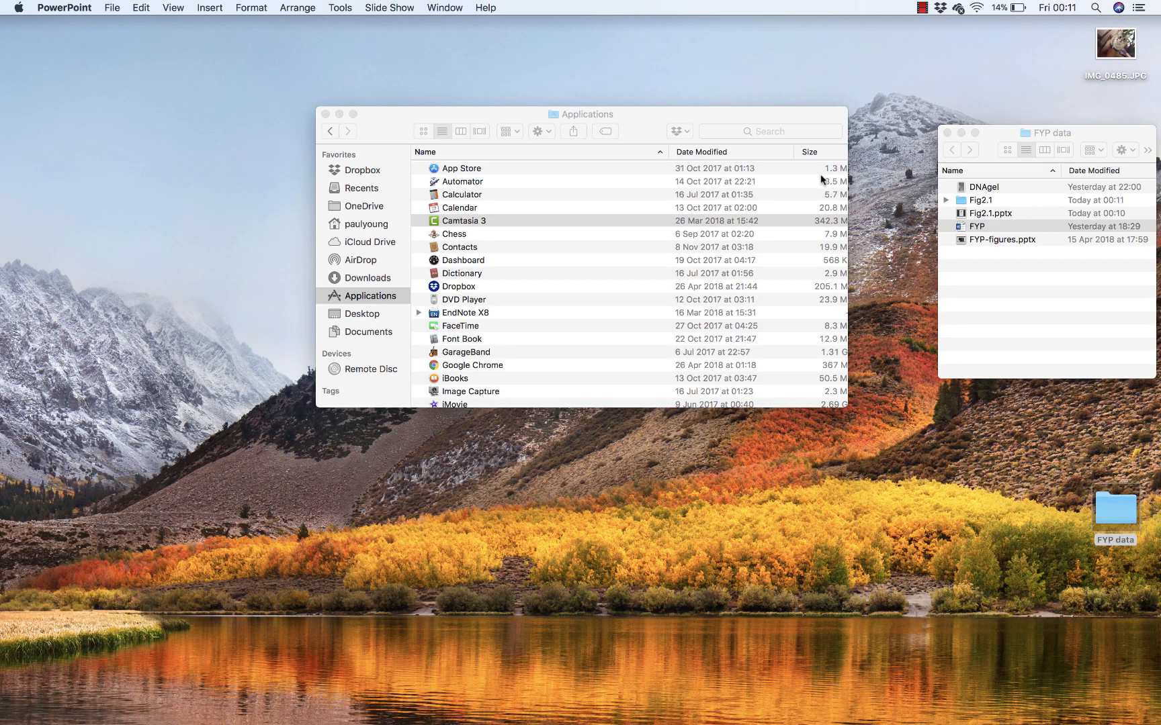
# Open Slide1.jpeg from the Fig2.1 folder in Preview and crop it to the labelled figure.
pyautogui.doubleClick(980, 199)
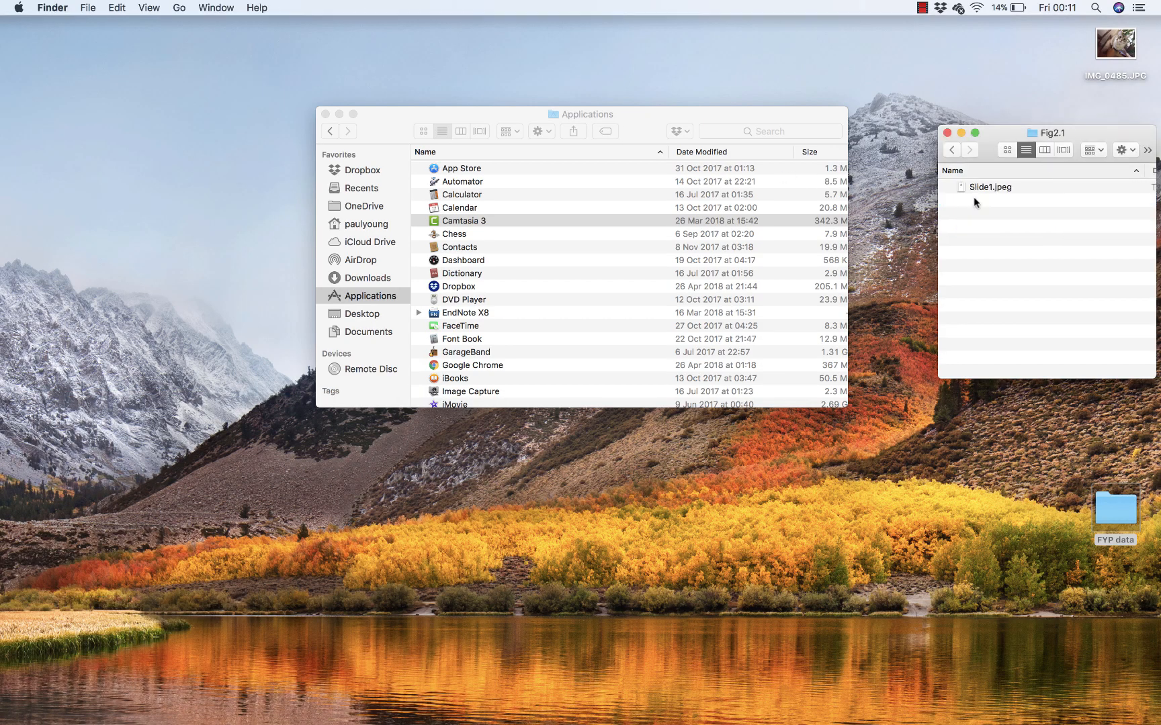
pyautogui.doubleClick(990, 187)
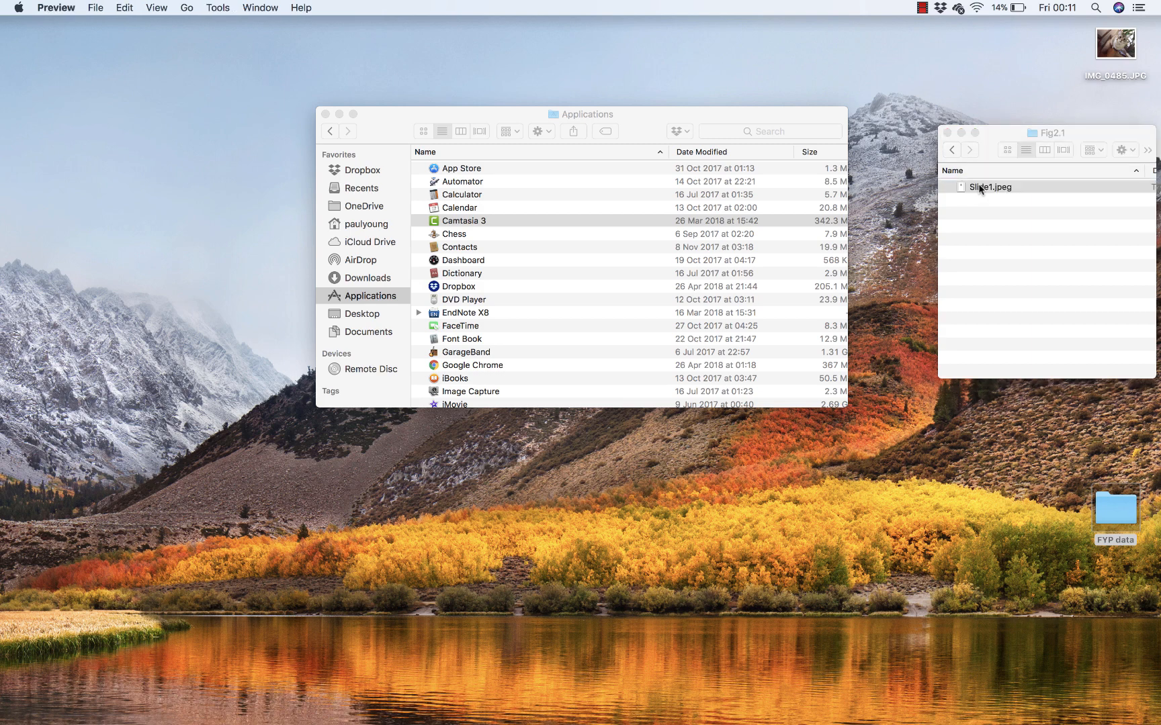
pyautogui.doubleClick(990, 187)
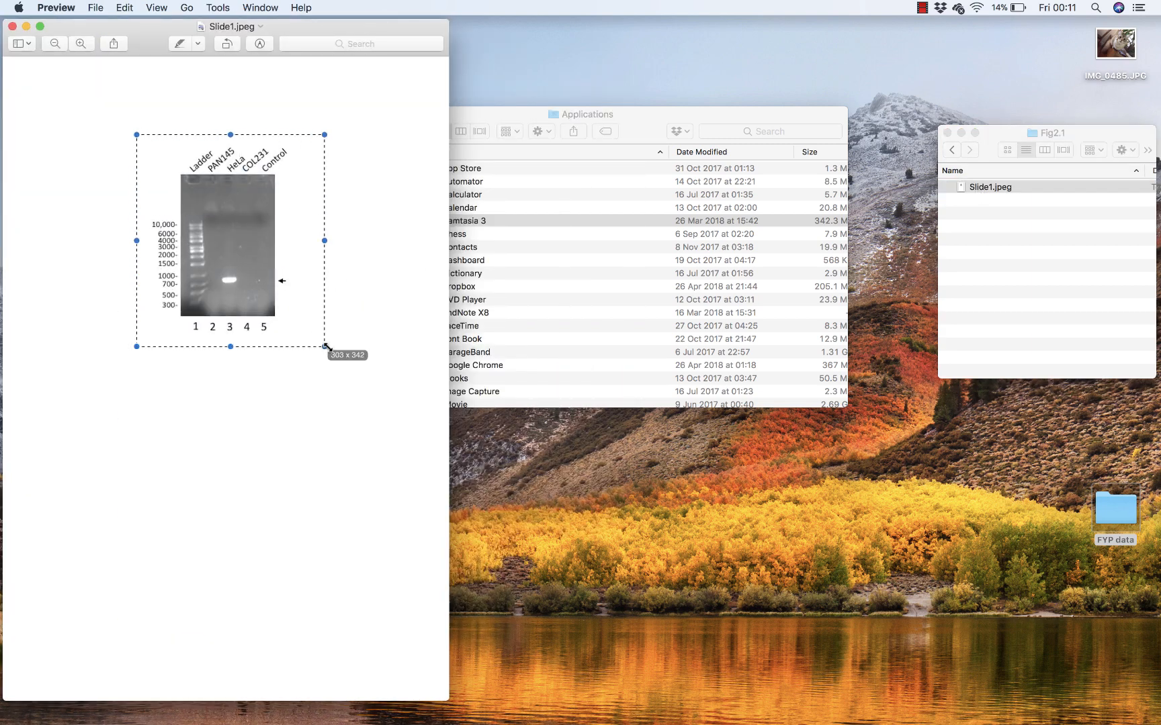
pyautogui.moveTo(324, 346); pyautogui.dragTo(302, 341)
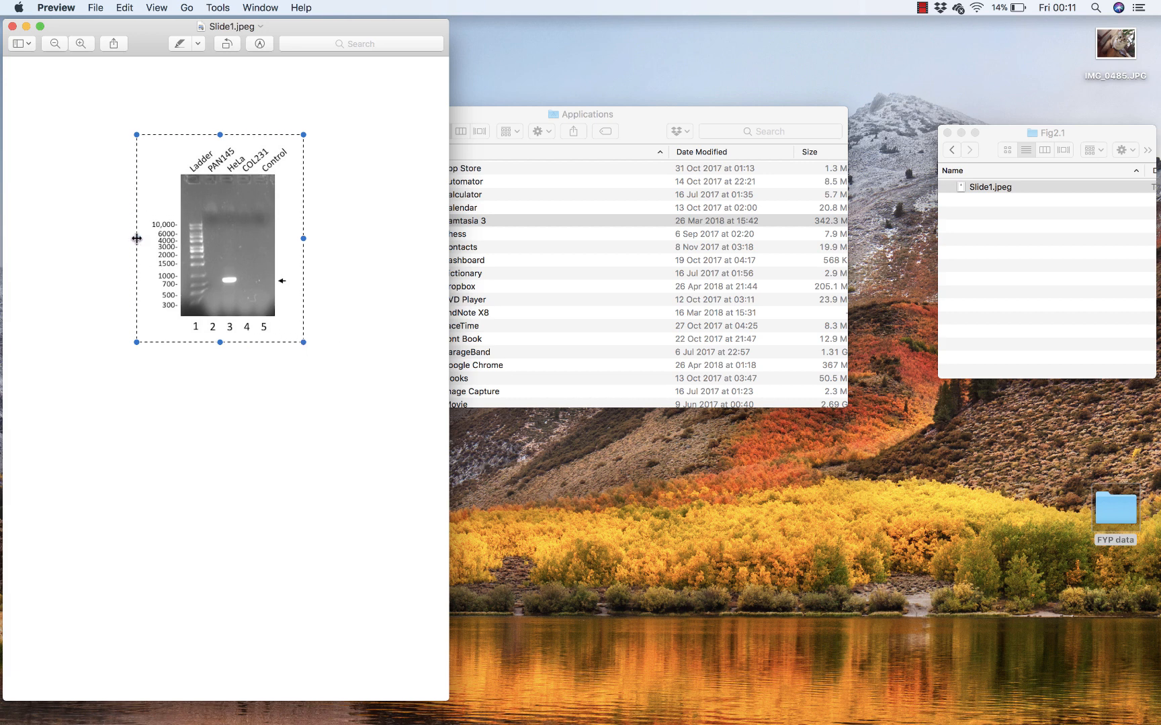
pyautogui.click(217, 7)
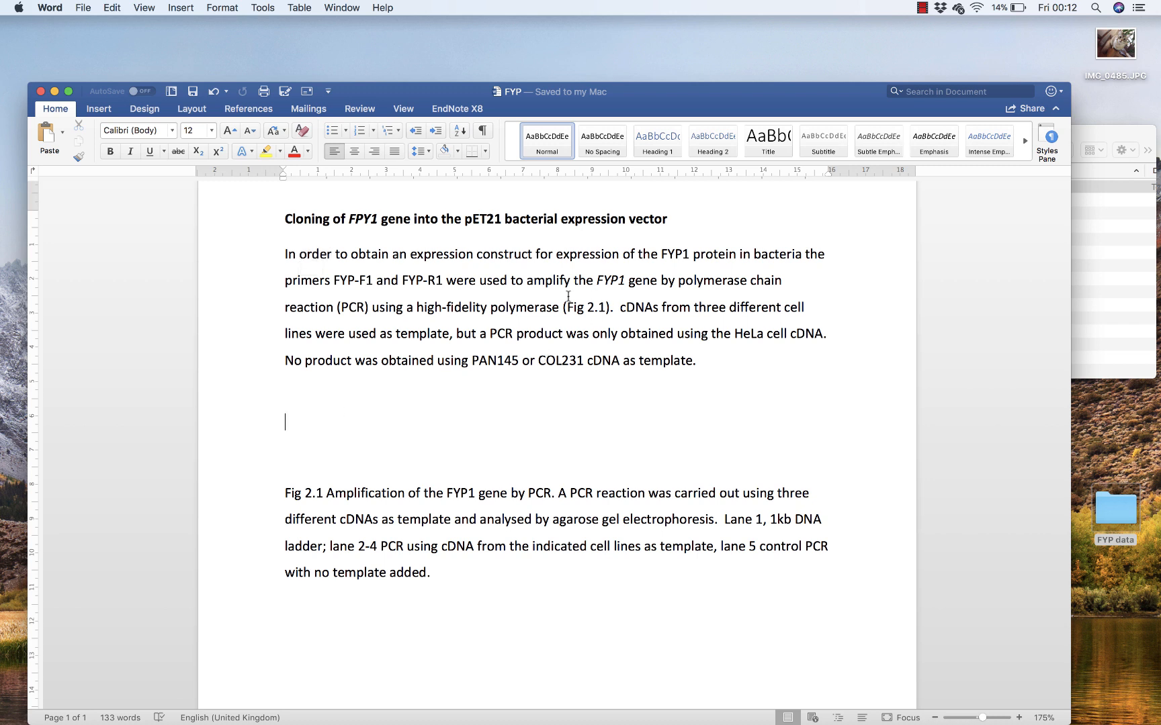
pyautogui.moveTo(317, 549)
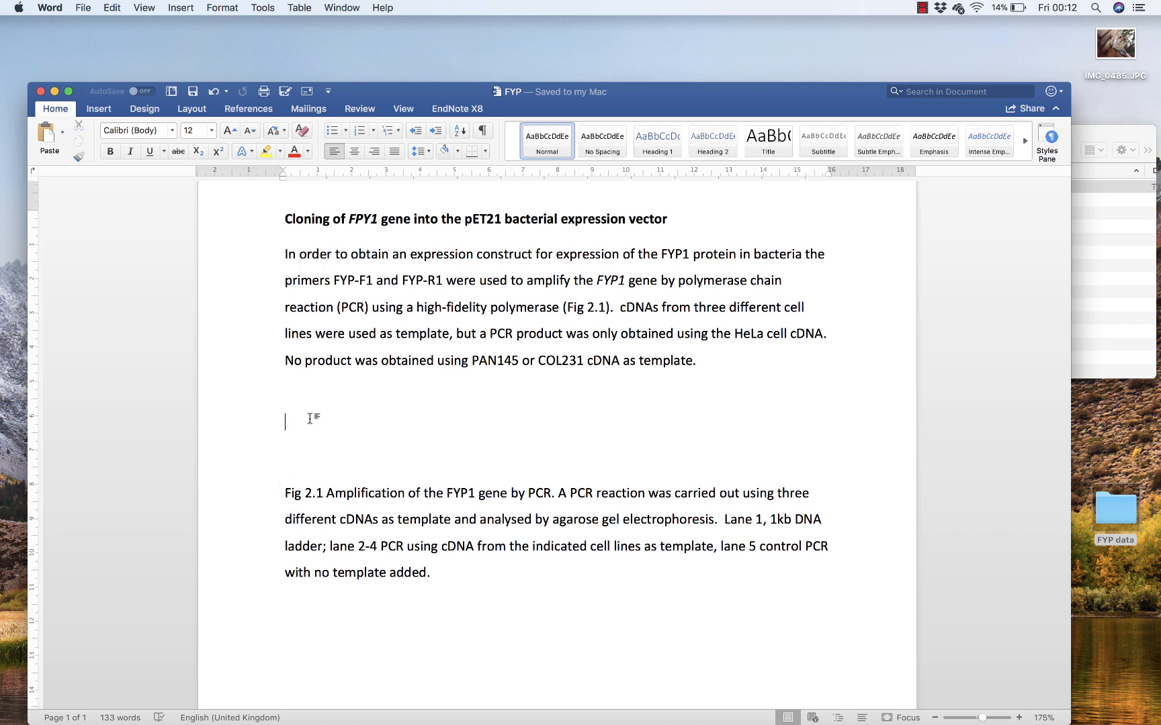
# Insert Slide1.jpeg from the Fig2.1 folder on the empty line above the Fig 2.1 caption.
pyautogui.click(179, 8)
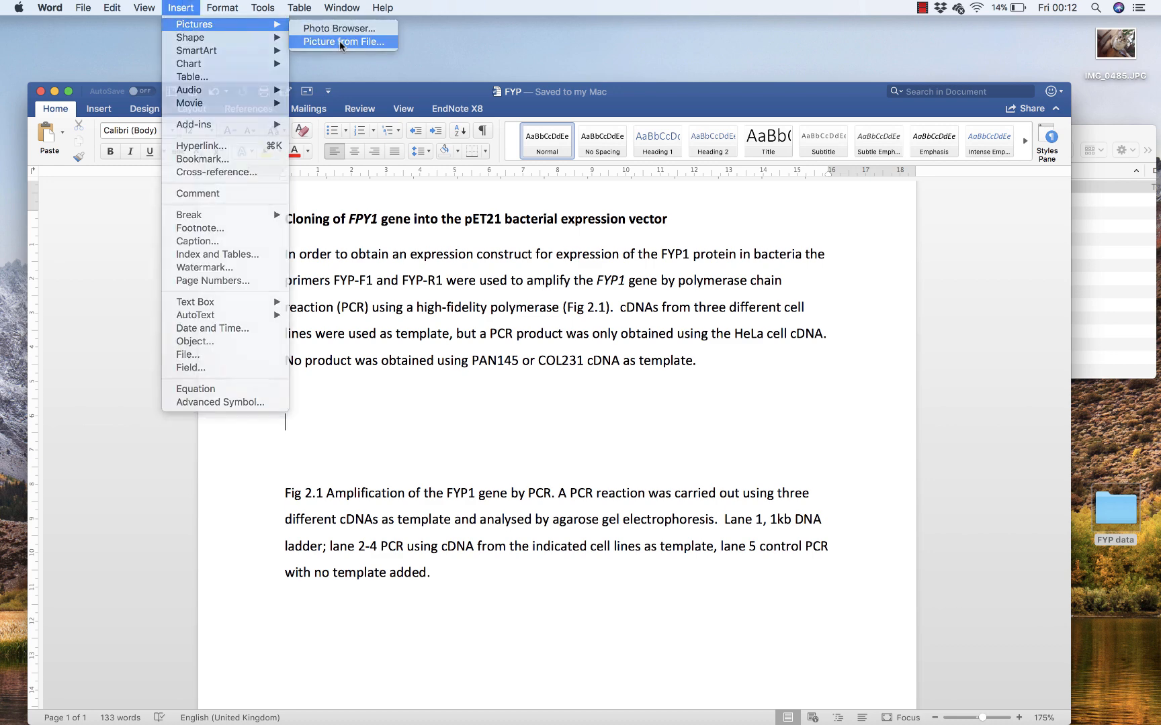
pyautogui.click(343, 42)
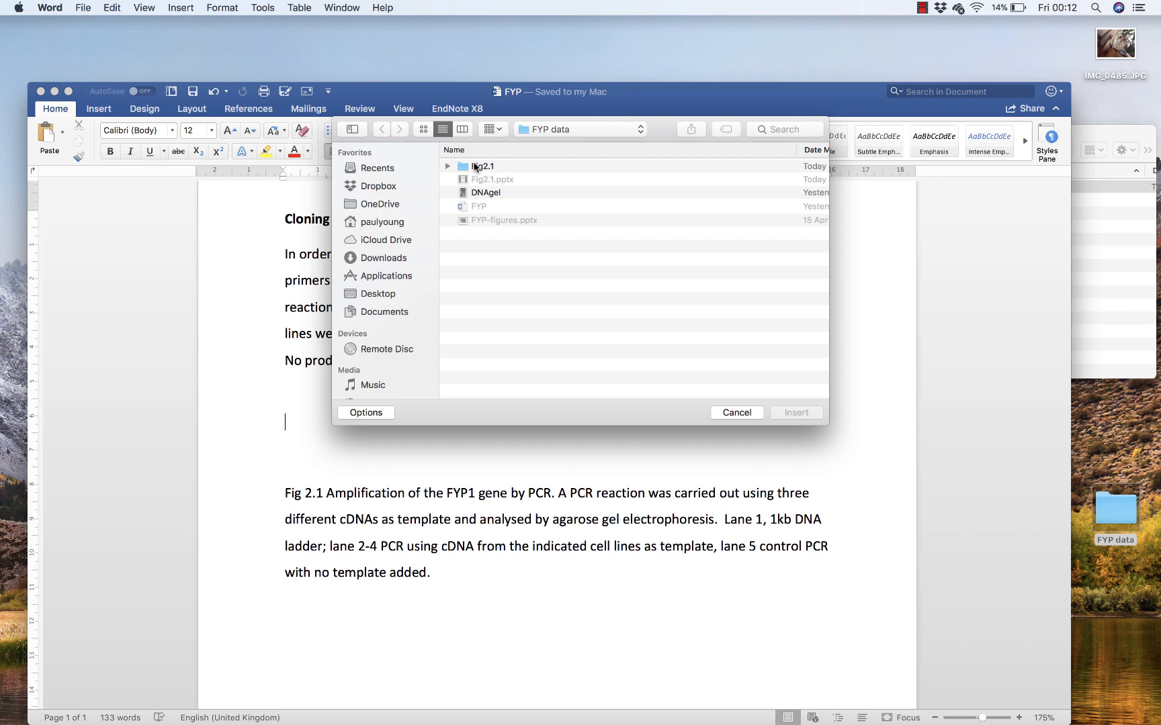
pyautogui.doubleClick(483, 166)
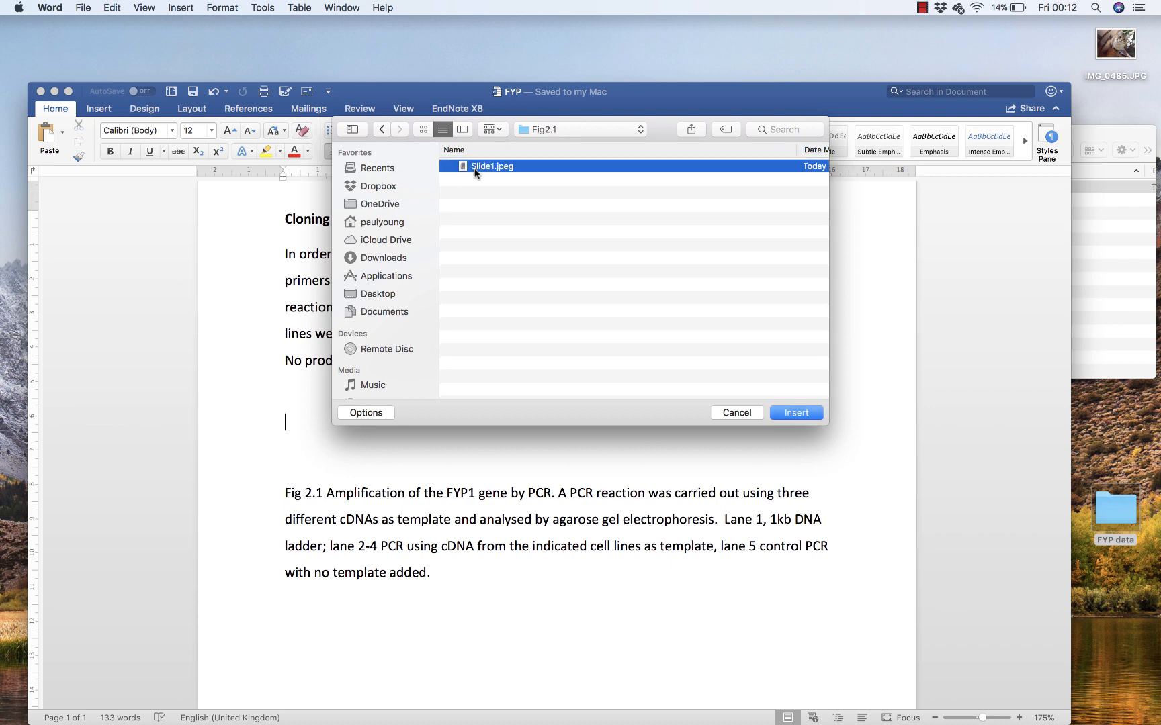
pyautogui.click(795, 412)
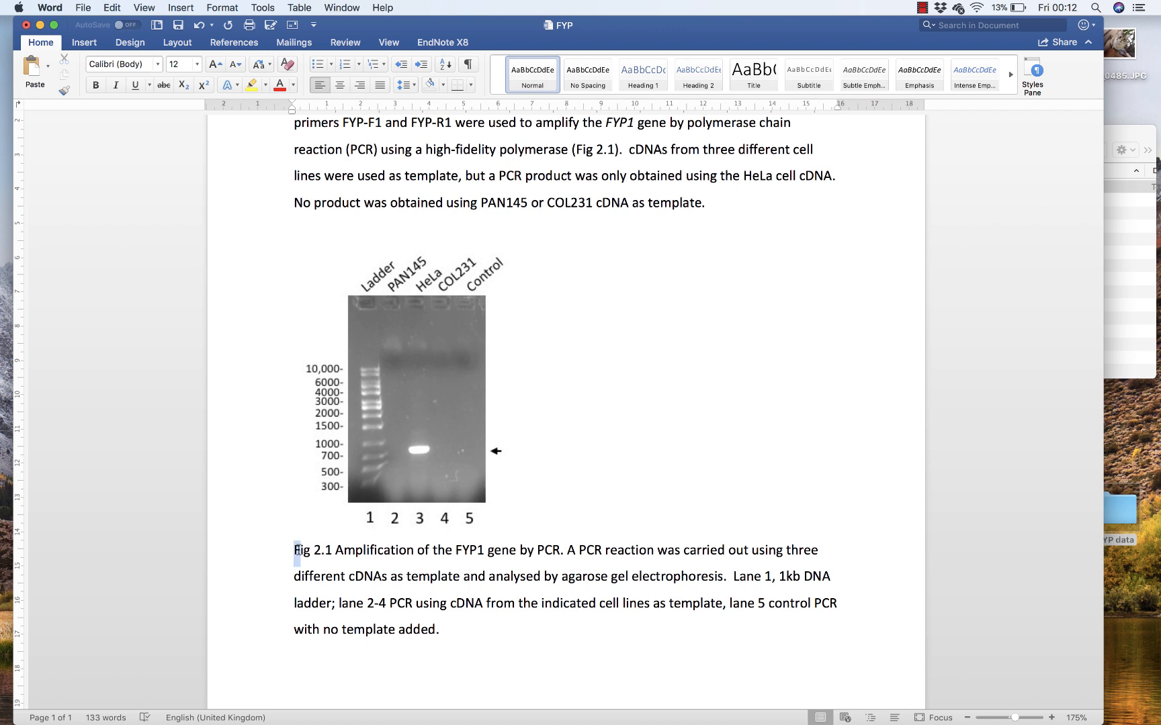
# Bold the caption's title sentence, shrink the caption text to 11 pt, and centre the gel figure.
pyautogui.moveTo(292, 550); pyautogui.dragTo(431, 550)
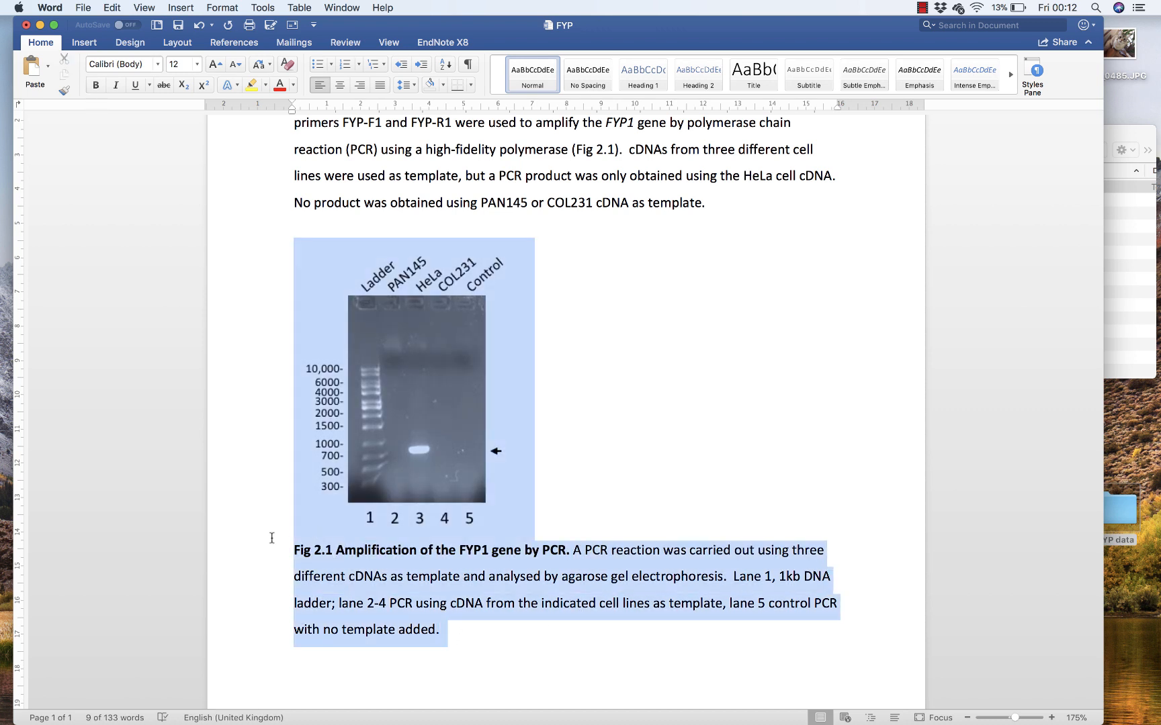
pyautogui.click(404, 85)
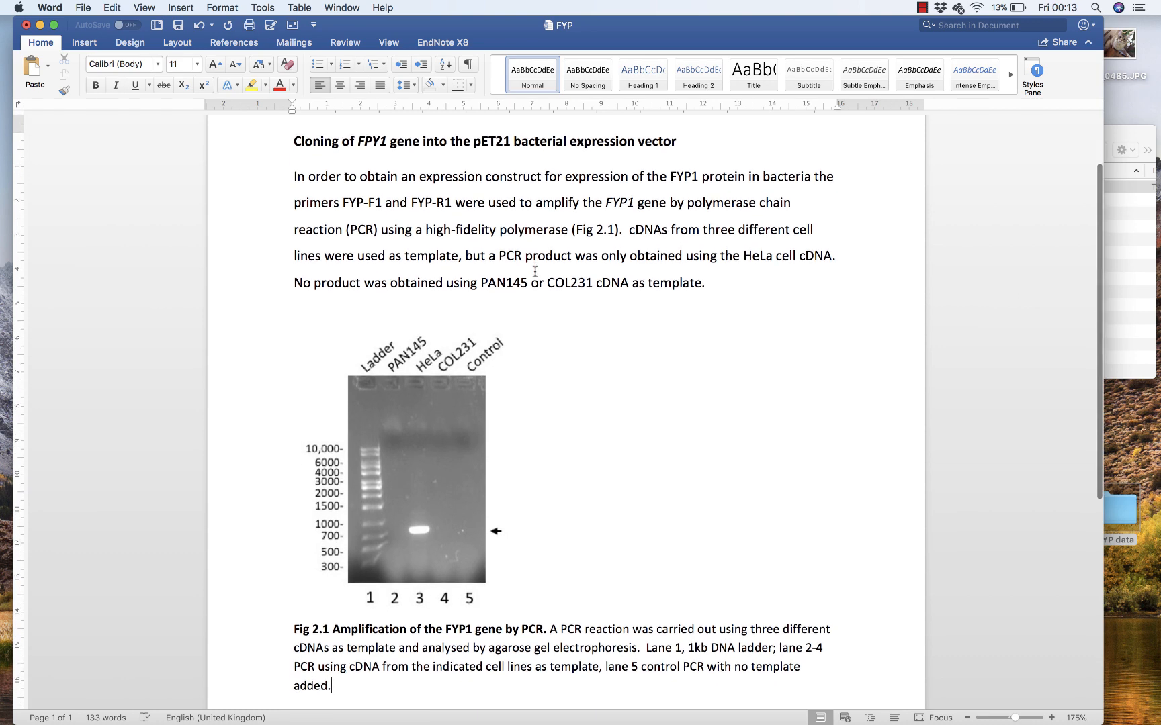
pyautogui.click(414, 487)
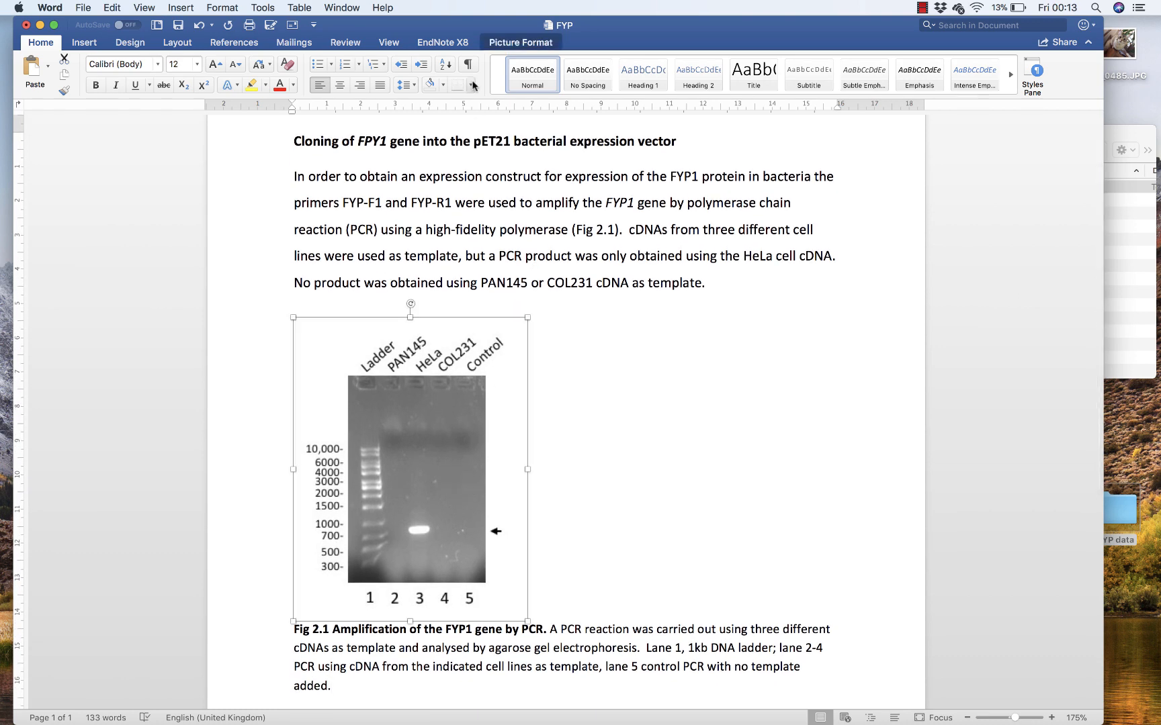
pyautogui.moveTo(411, 462); pyautogui.dragTo(566, 467)
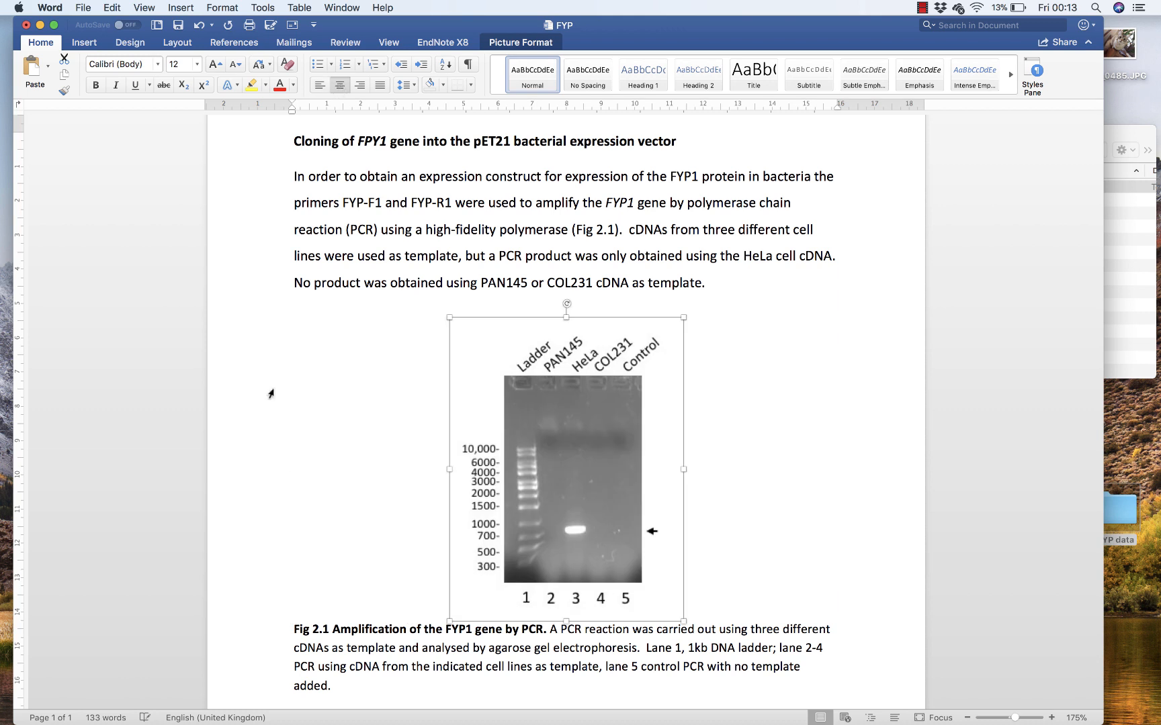